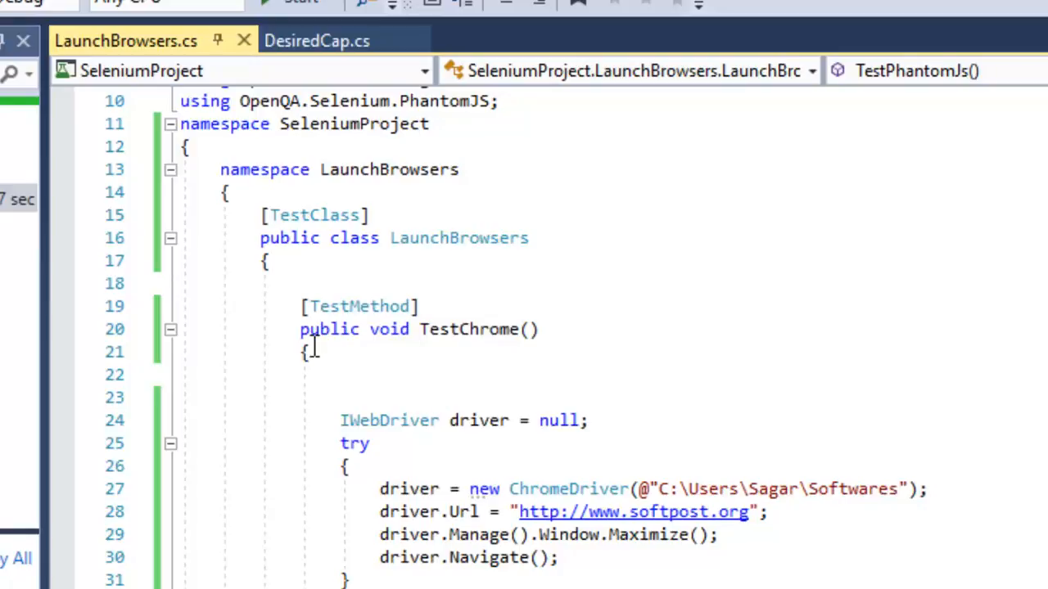
mouse_move(663, 385)
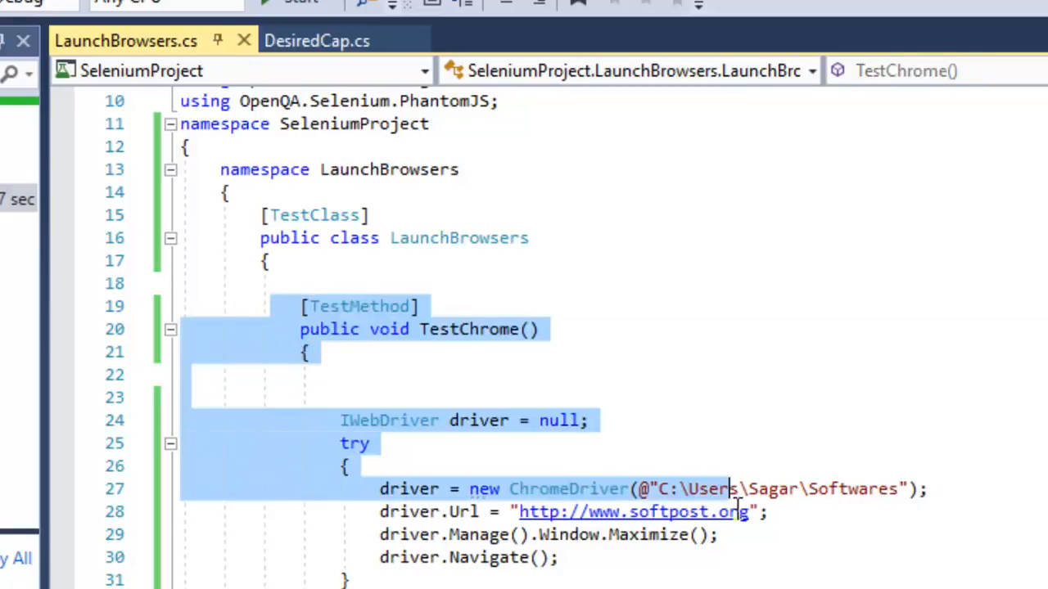
mouse_move(524, 442)
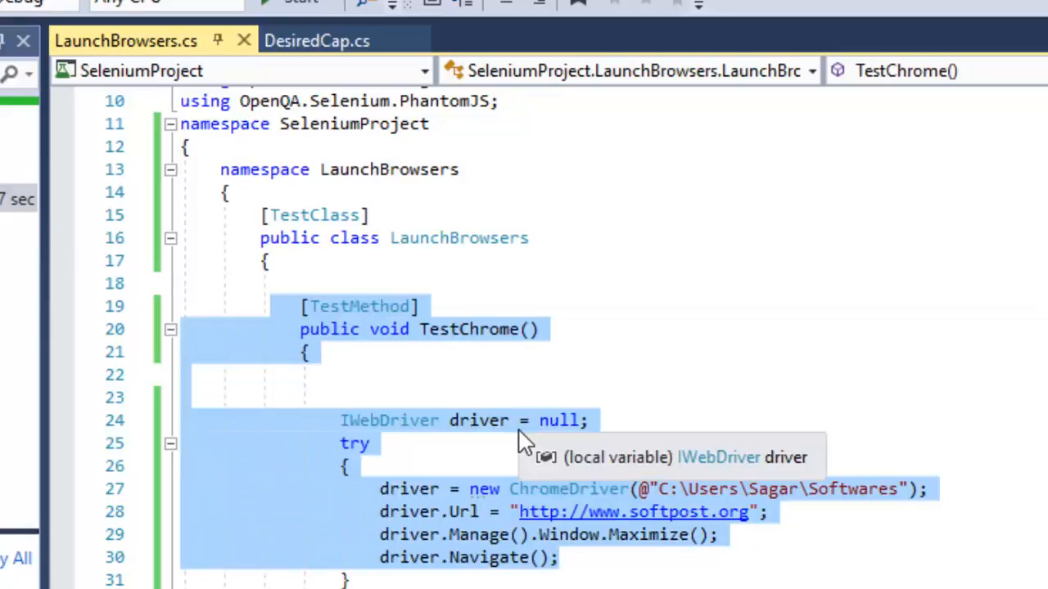
- Review the top of the file, briefly selecting the Selenium using directives
left_click(385, 420)
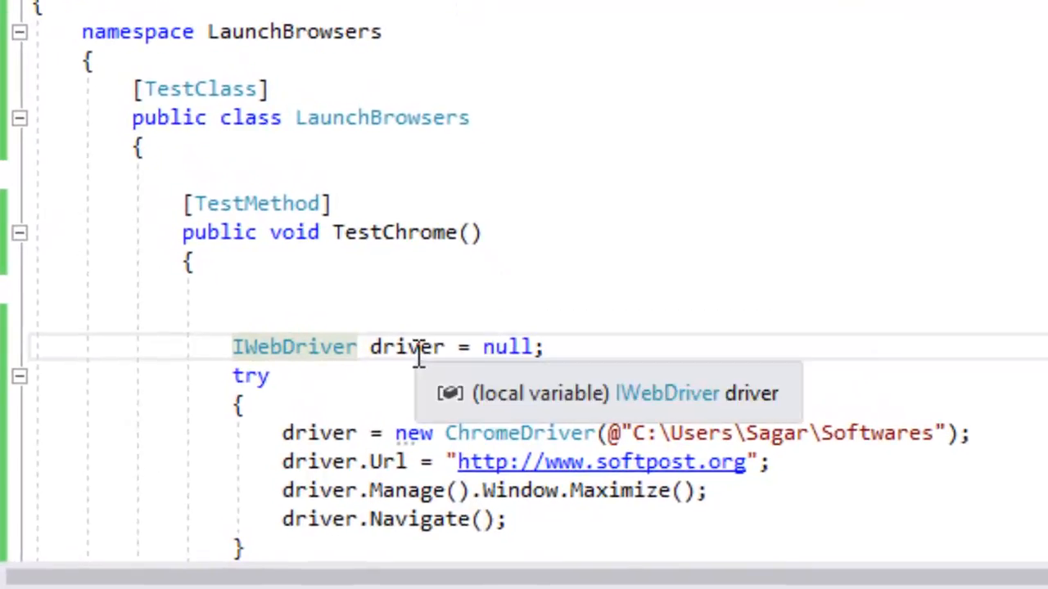
mouse_move(390, 440)
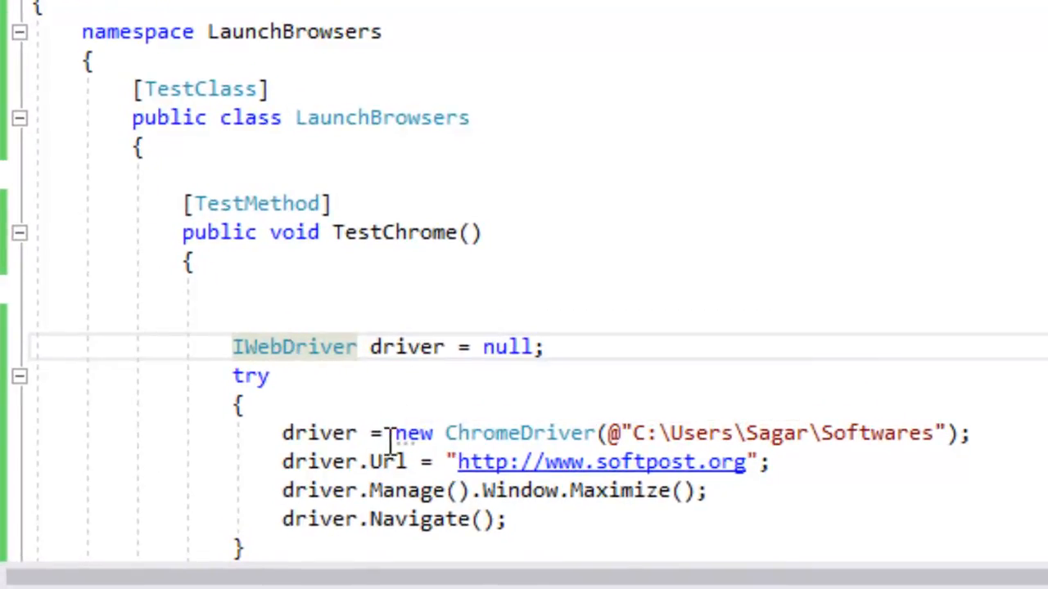
mouse_move(293, 347)
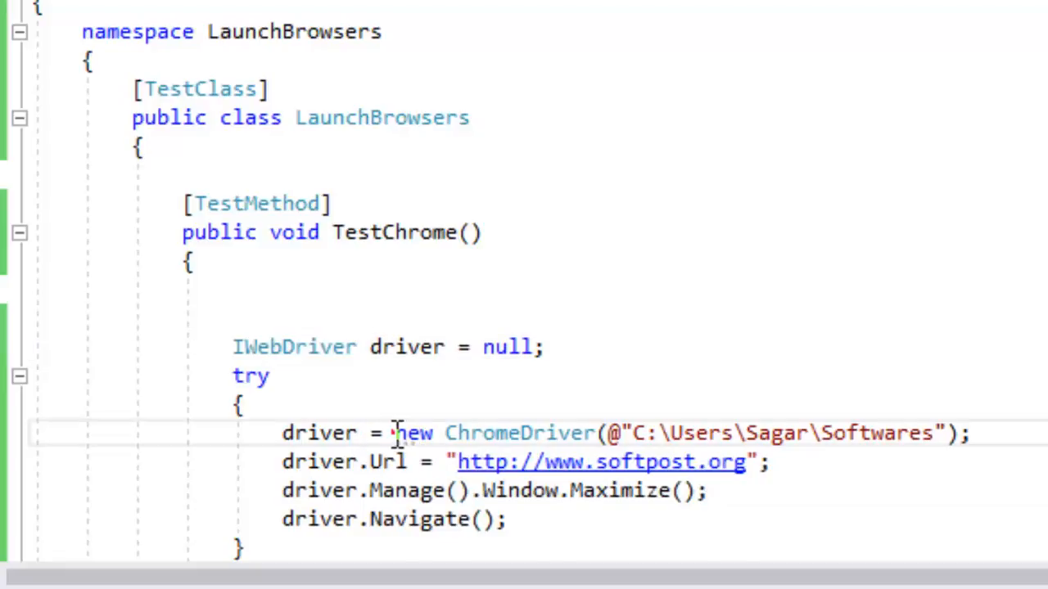
left_click_drag(396, 432, 609, 432)
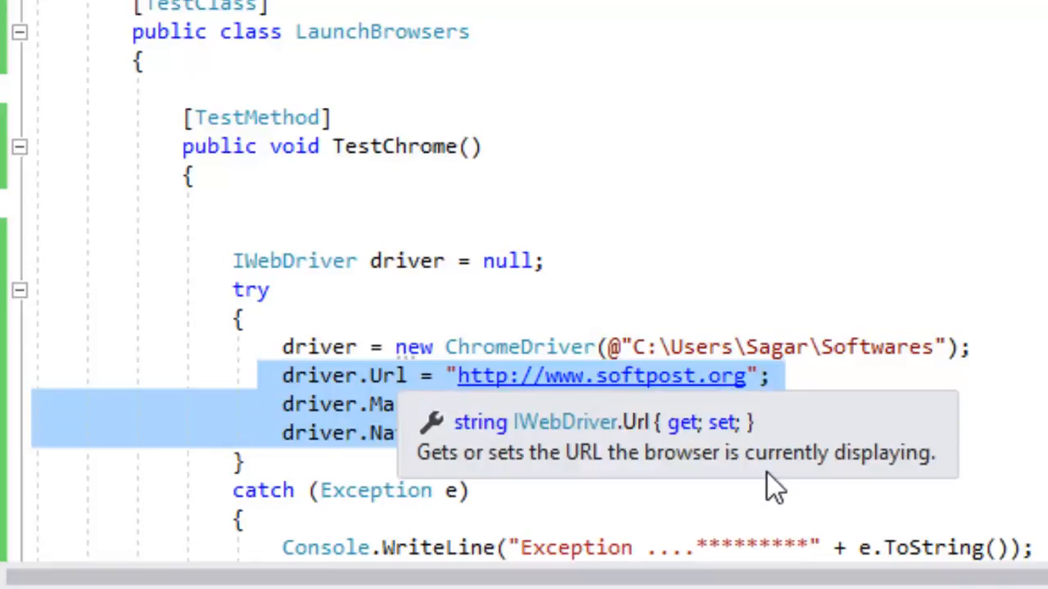
scroll("down", 3)
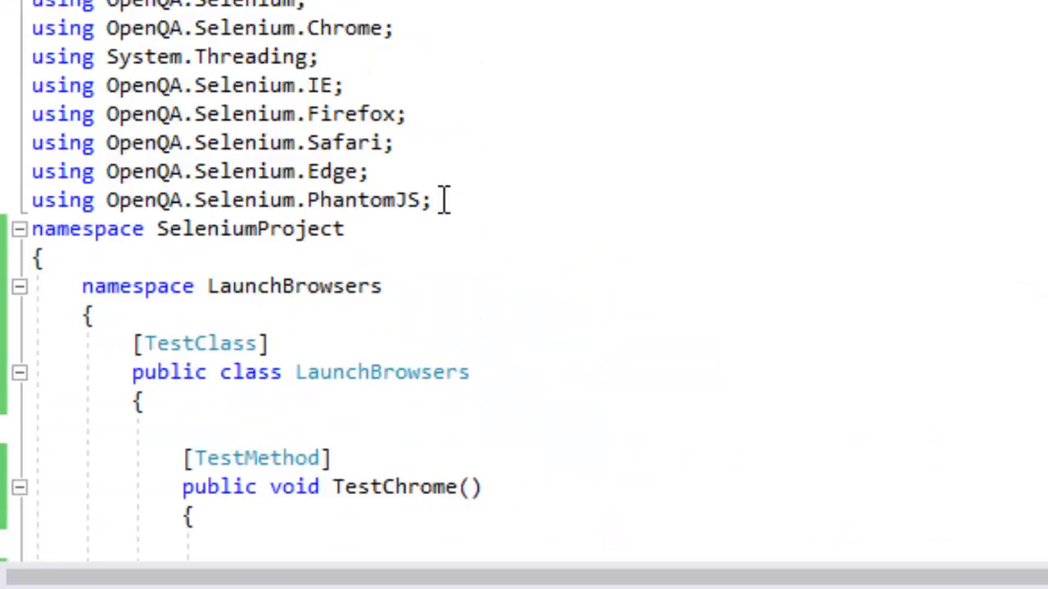
left_click_drag(442, 199, 31, 3)
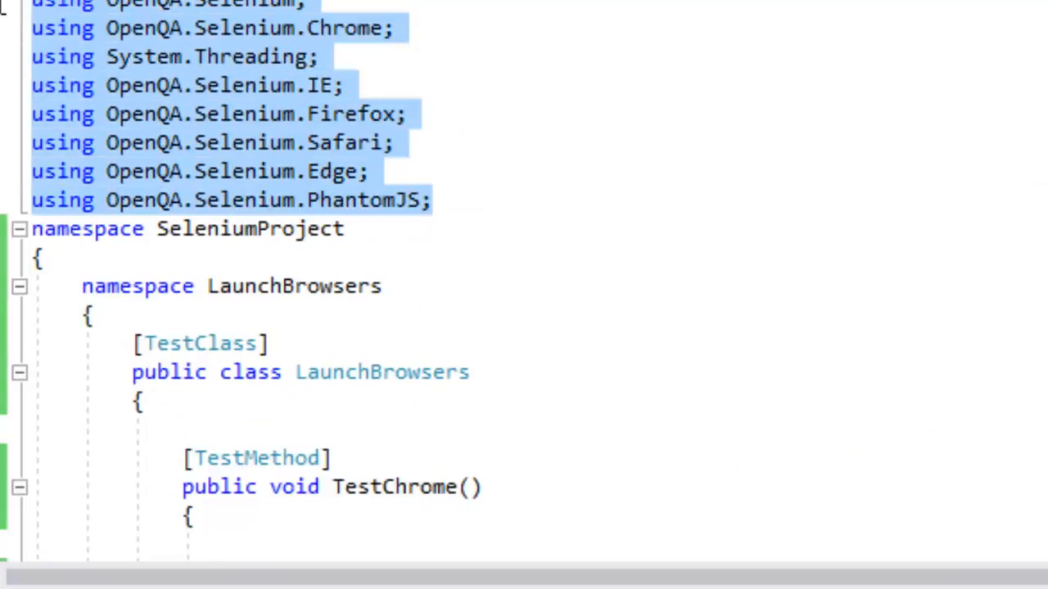
mouse_move(376, 62)
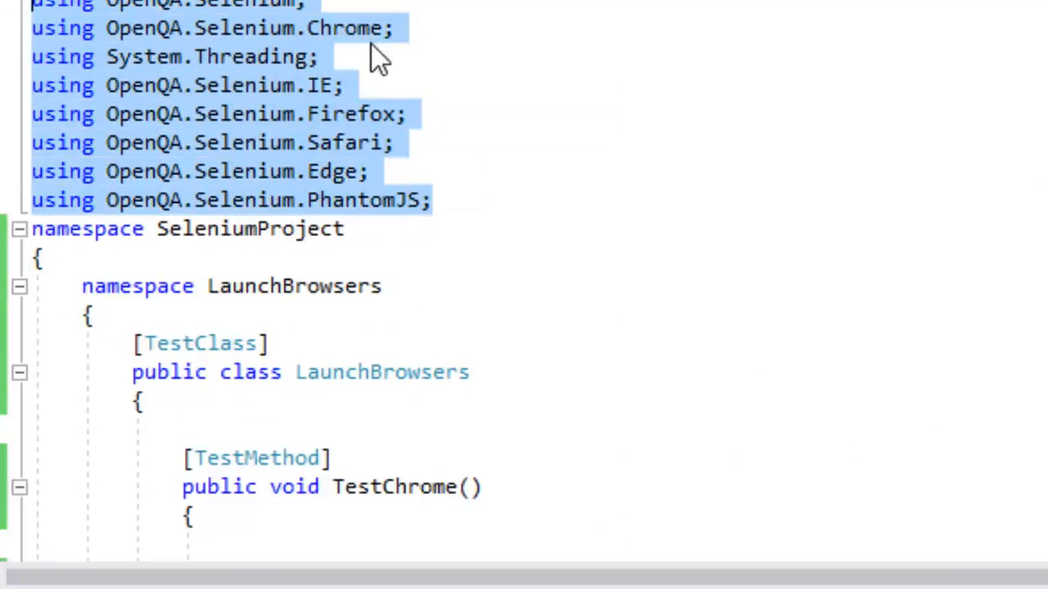
left_click(380, 26)
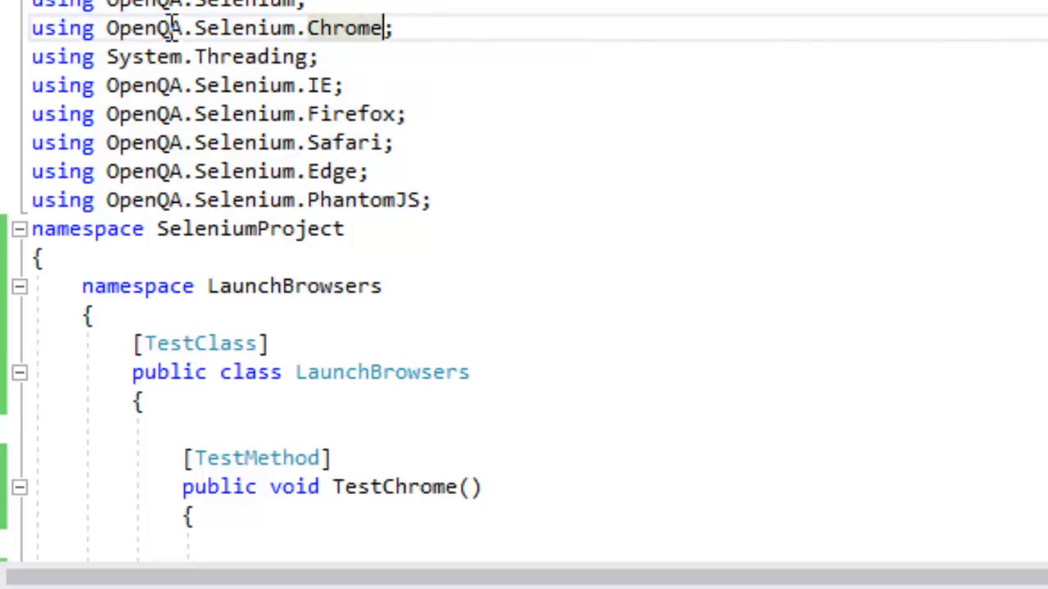
mouse_move(406, 82)
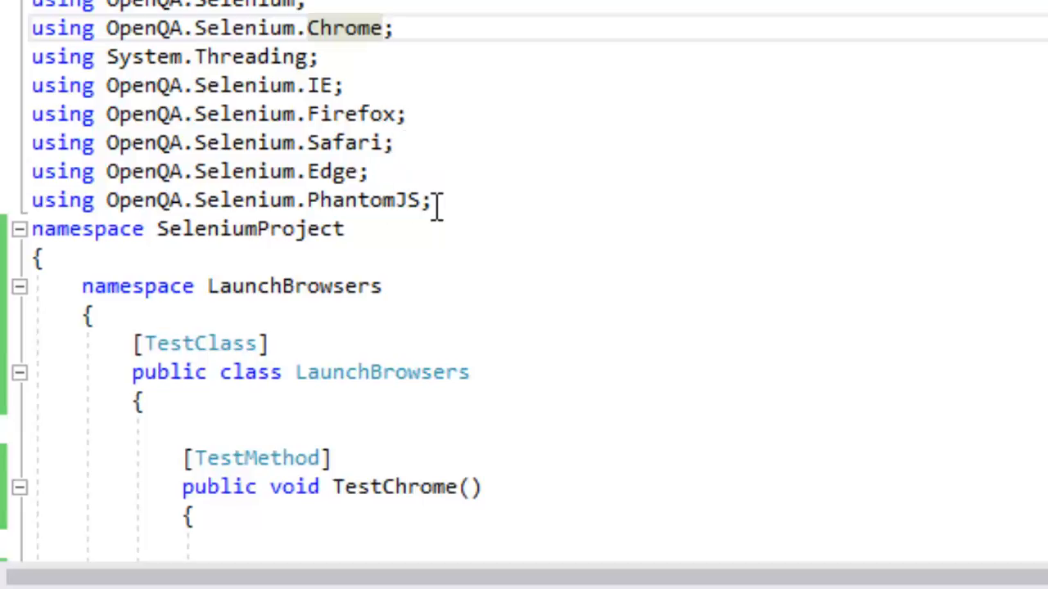
- Comment out the InternetExplorerOptions line in TestIE with //, then move on to TestFirefox
scroll("down", 3)
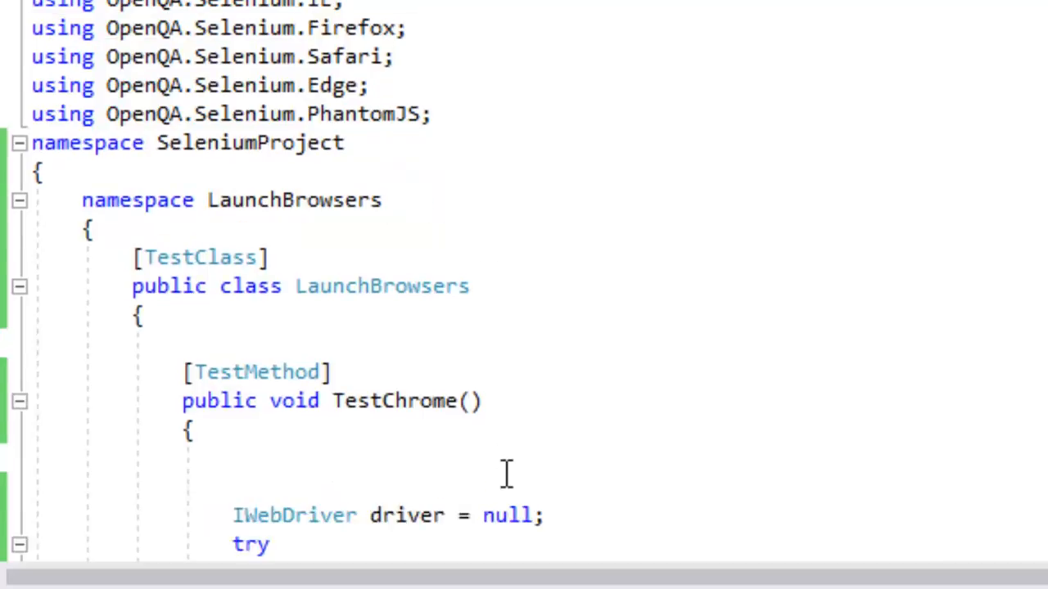
scroll("down", 3)
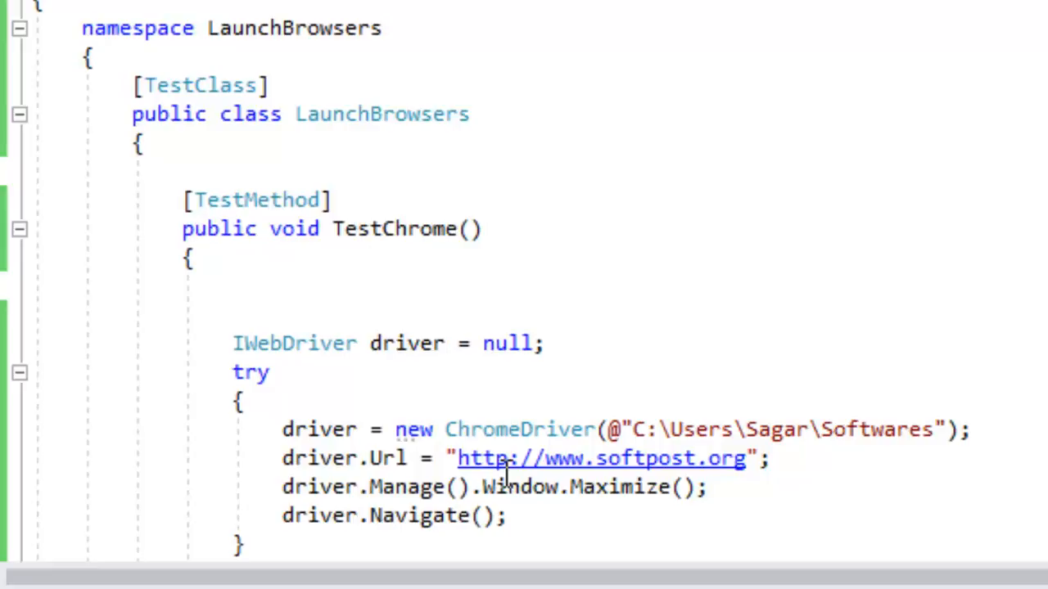
mouse_move(397, 429)
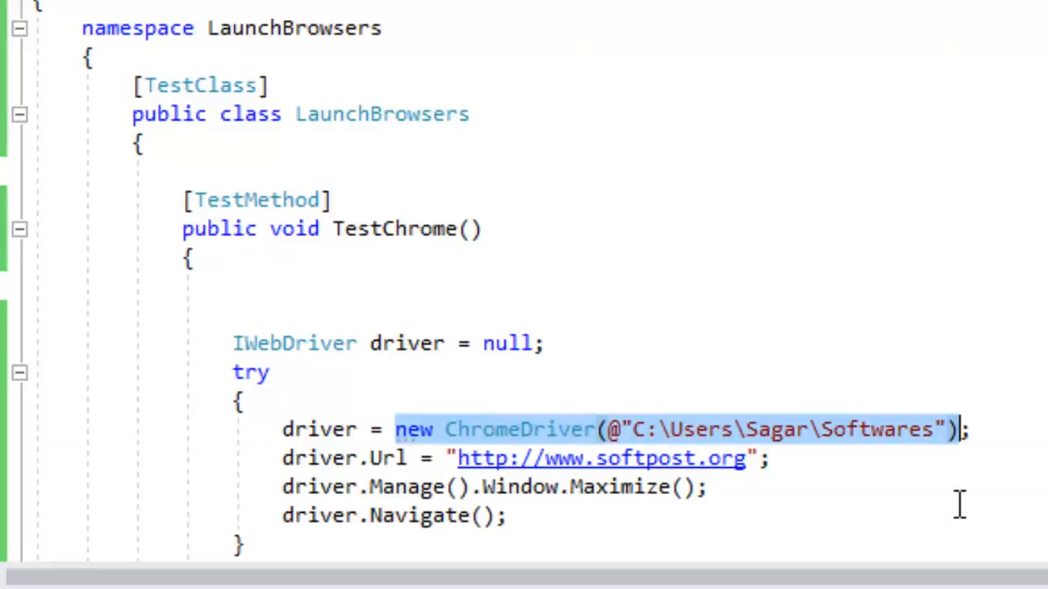
scroll("down", 3)
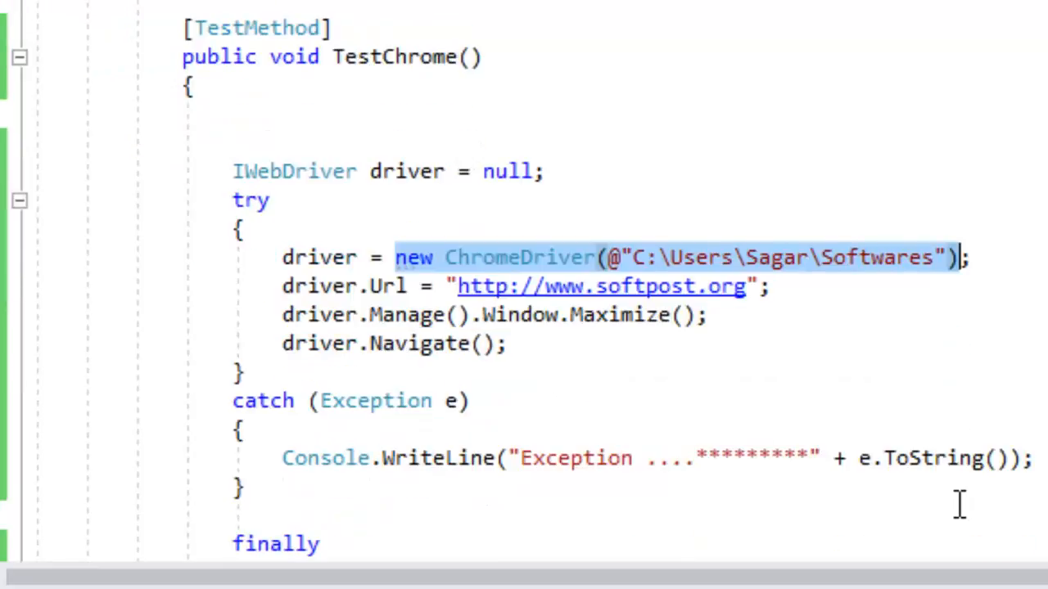
scroll("down", 3)
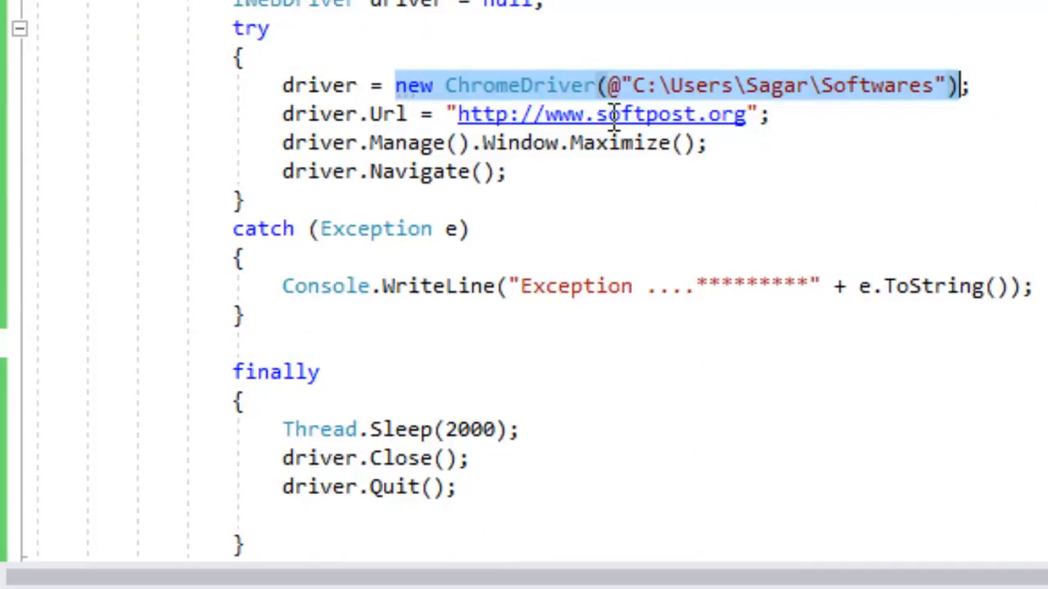
scroll("down", 3)
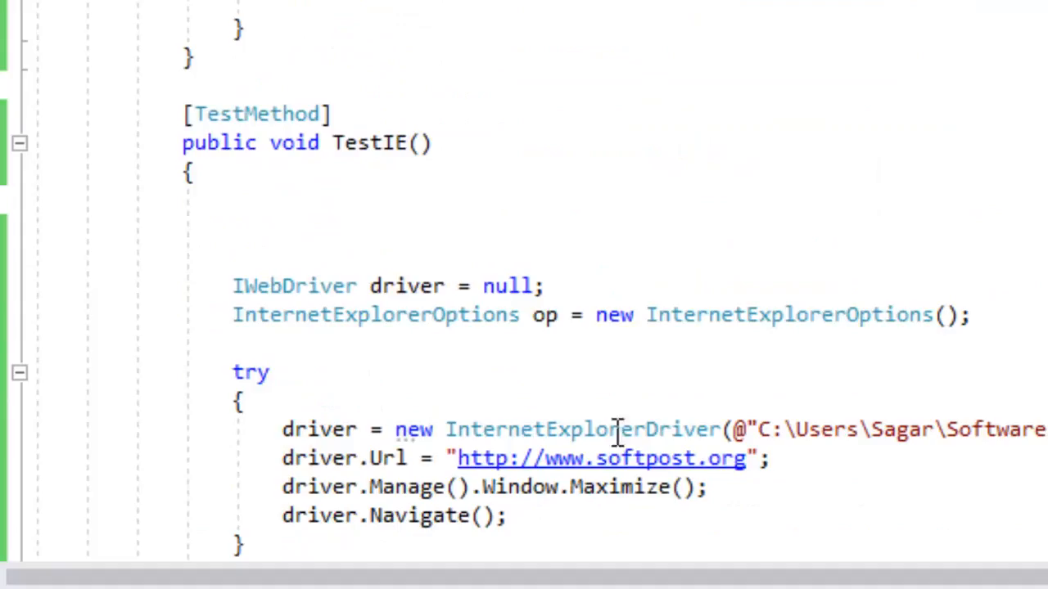
double_click(581, 428)
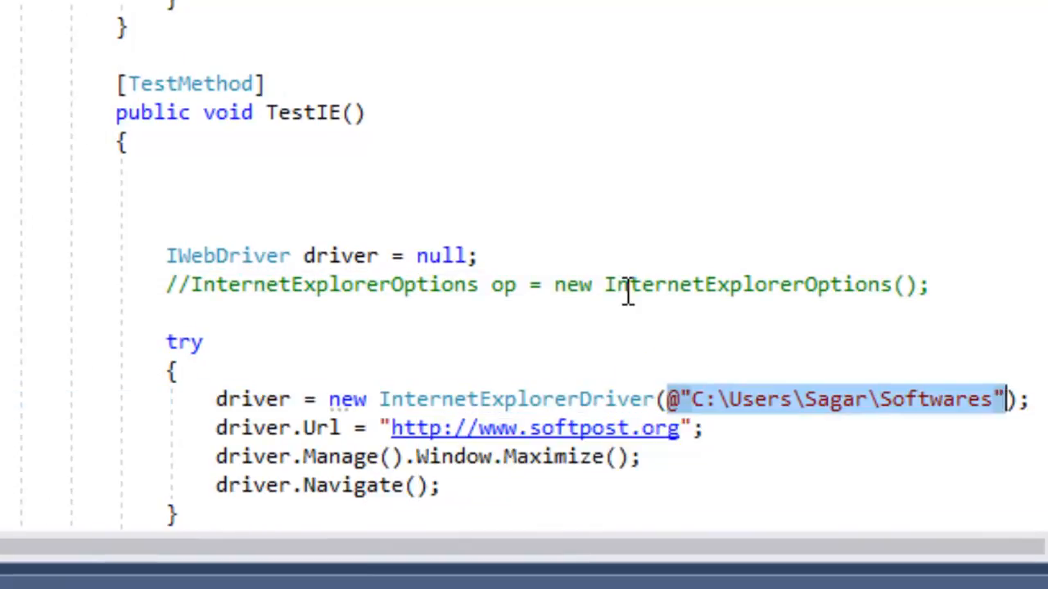
scroll("down", 3)
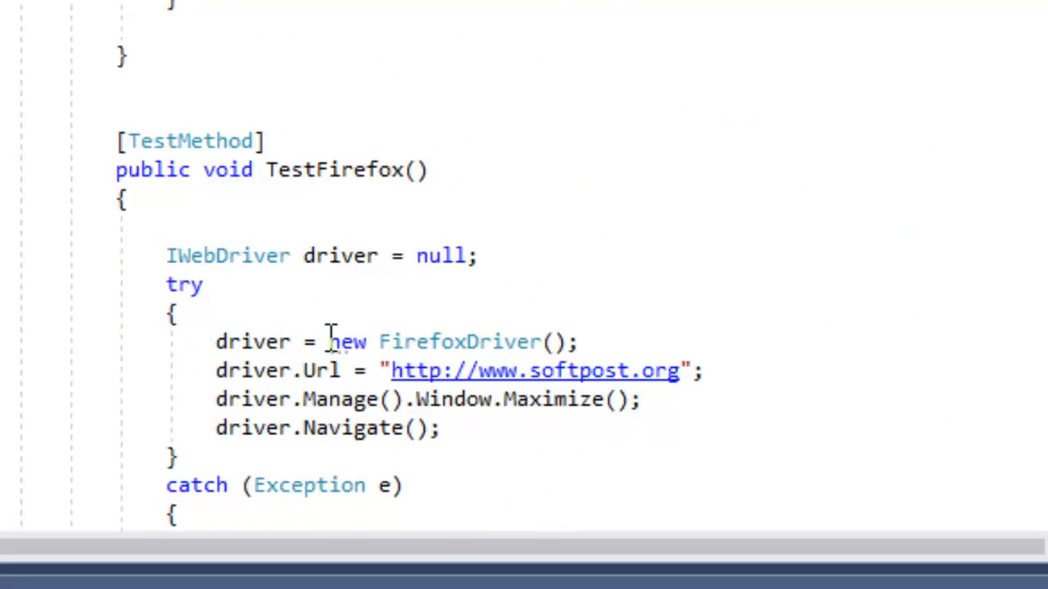
left_click_drag(325, 342, 576, 342)
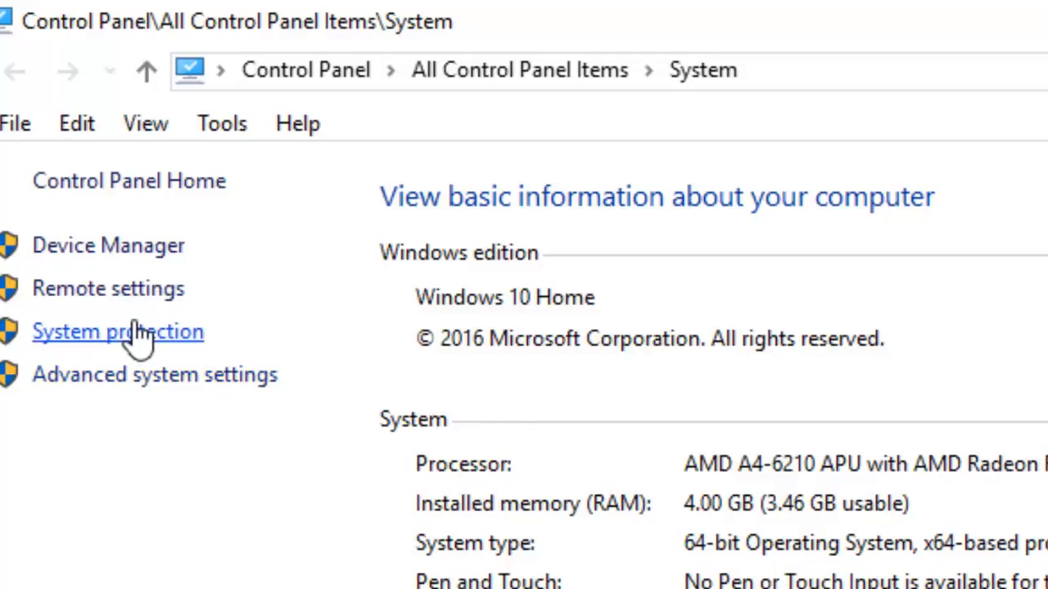
mouse_move(164, 375)
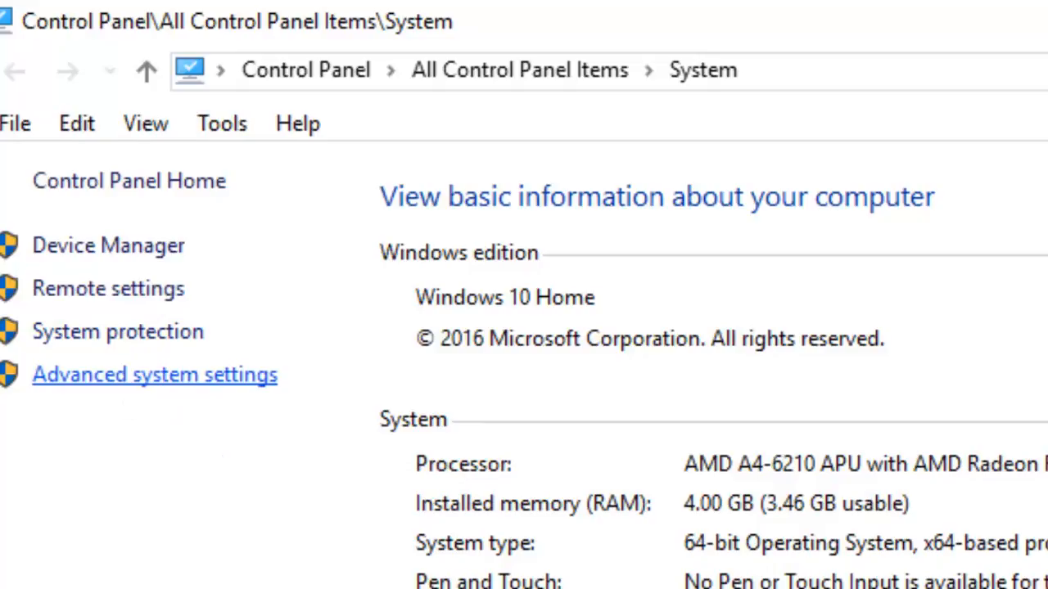
- Check the user PATH folder list for the geckodriver and Softwares entries via Environment Variables
left_click(154, 373)
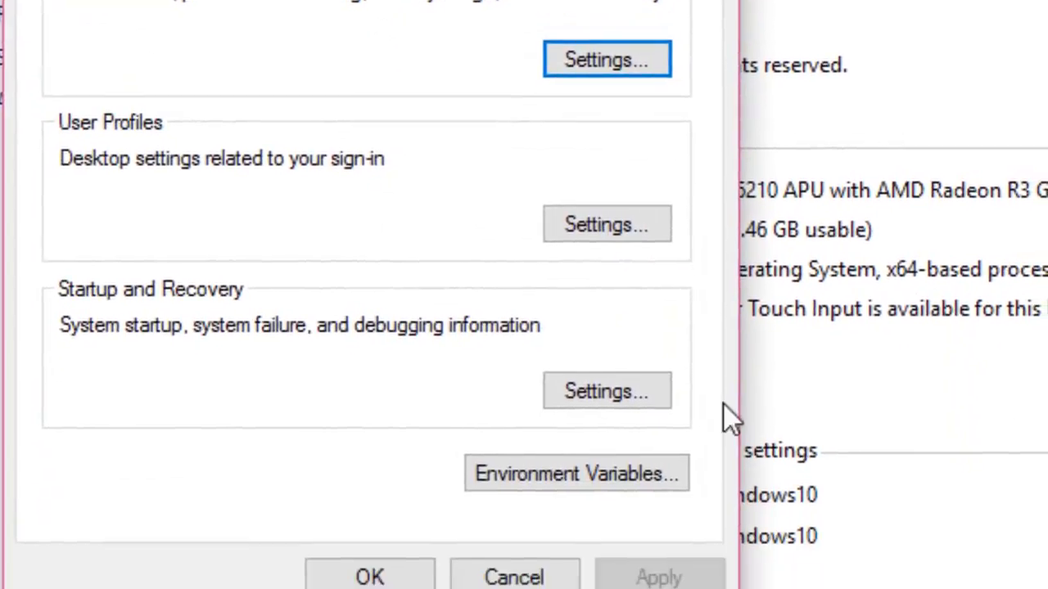
left_click(576, 473)
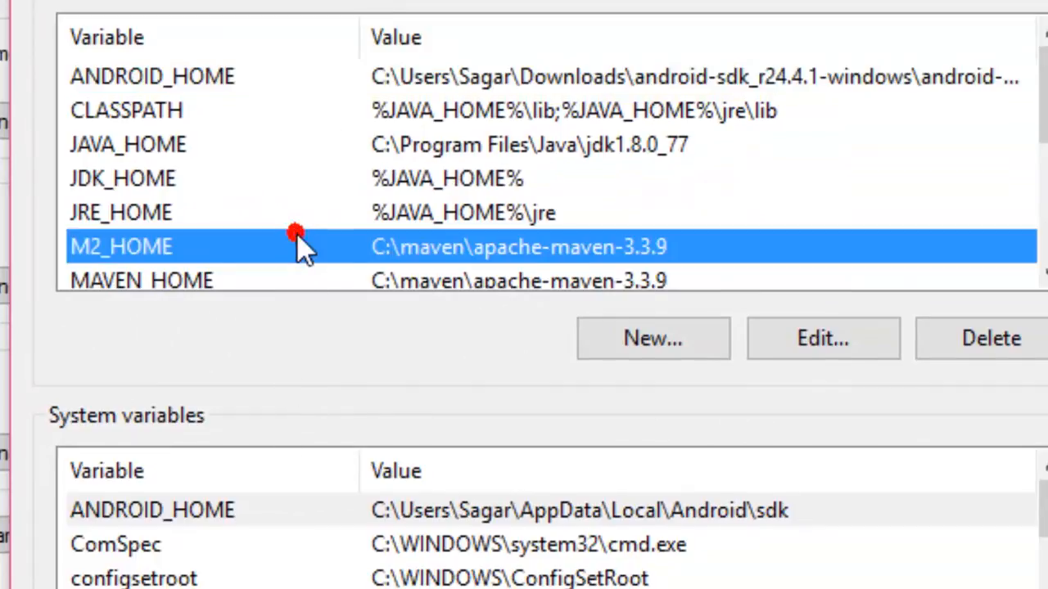
scroll("down", 3)
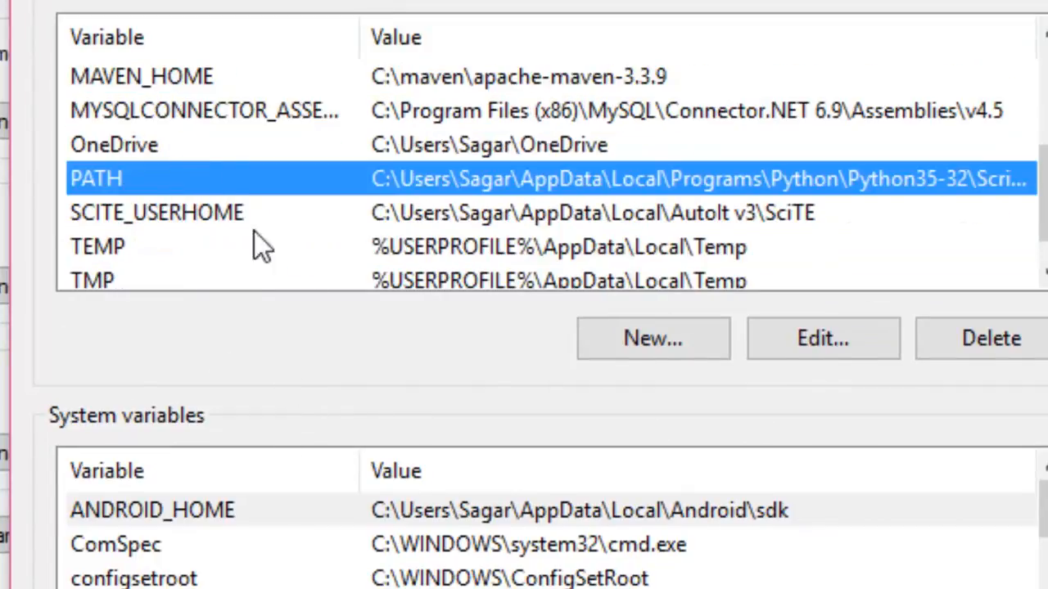
left_click(822, 337)
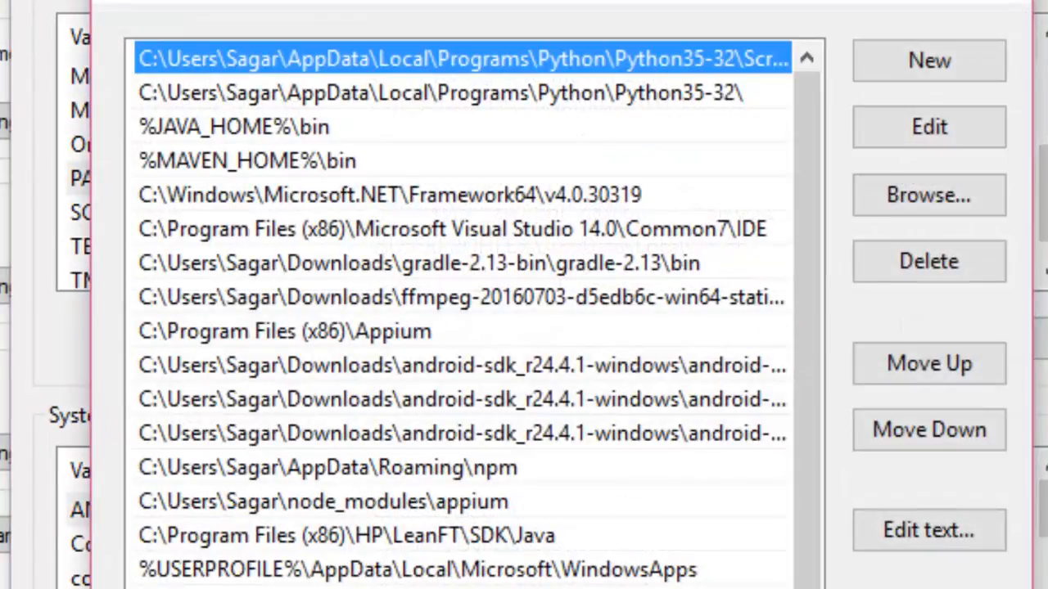
scroll("down", 3)
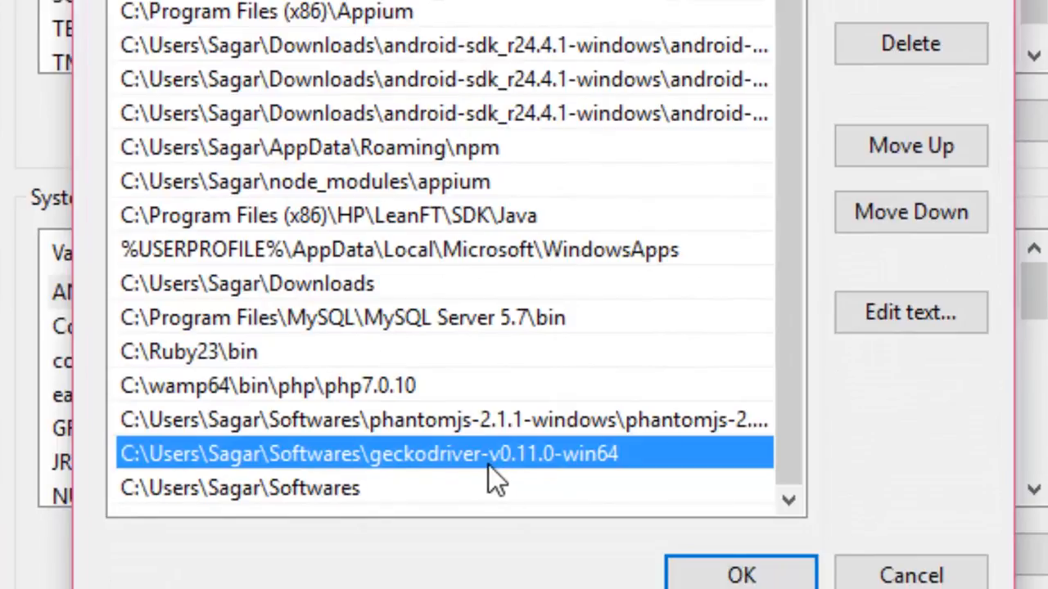
left_click(740, 573)
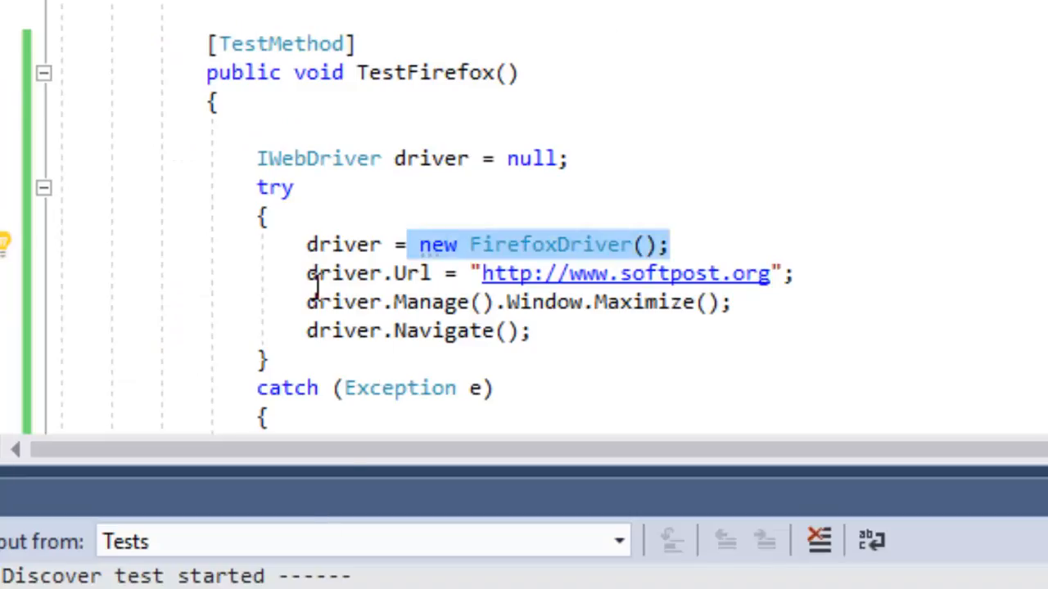
scroll("down", 3)
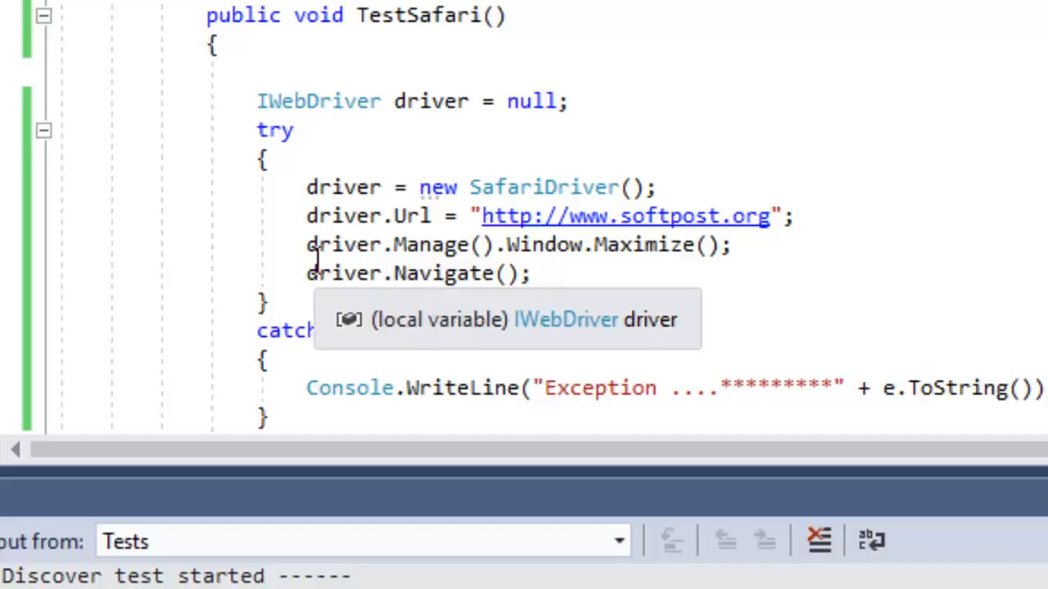
mouse_move(422, 199)
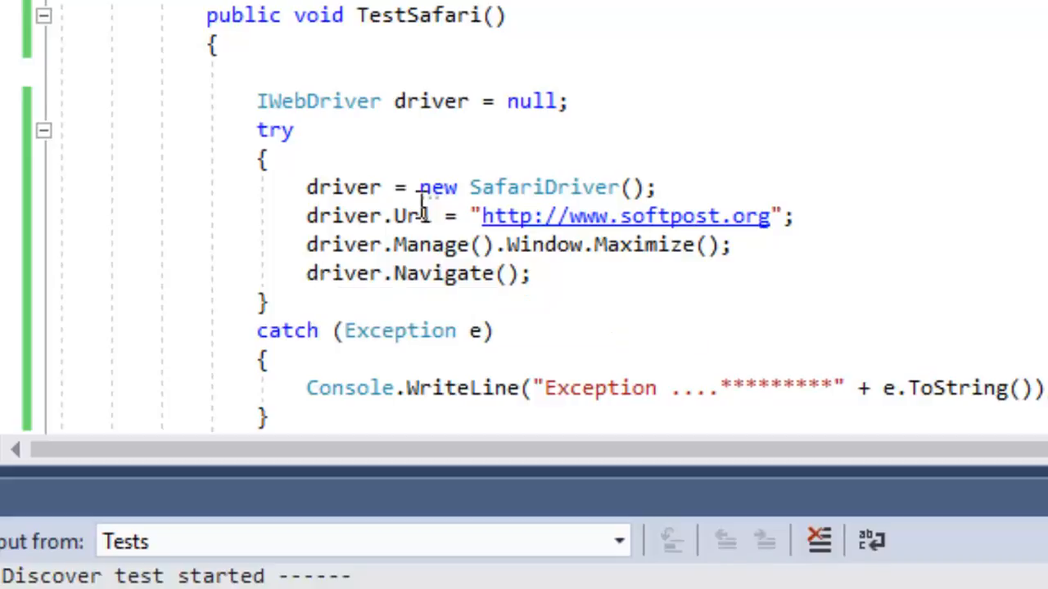
mouse_move(547, 186)
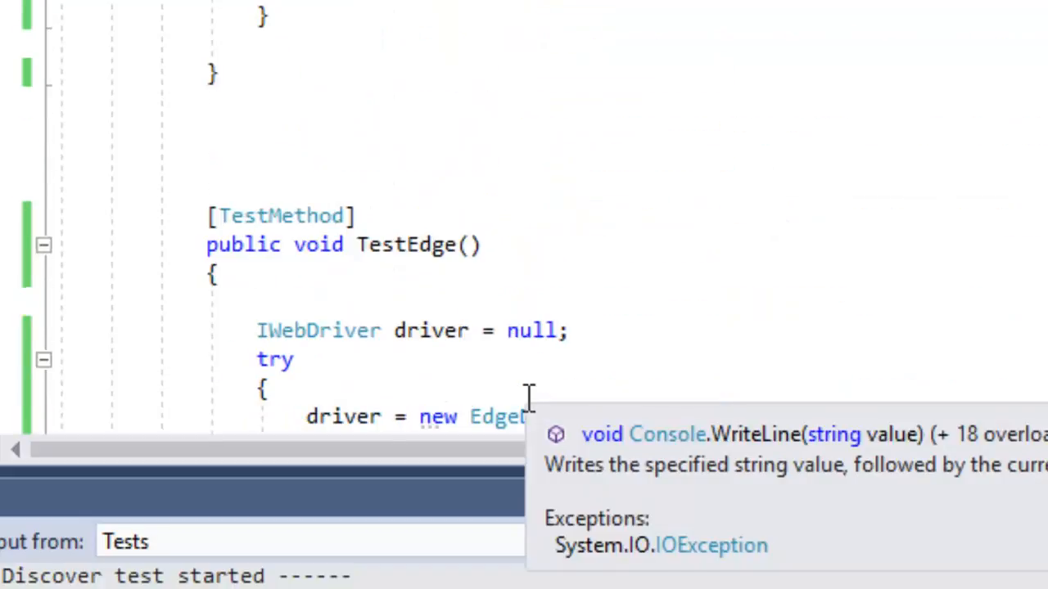
scroll("down", 3)
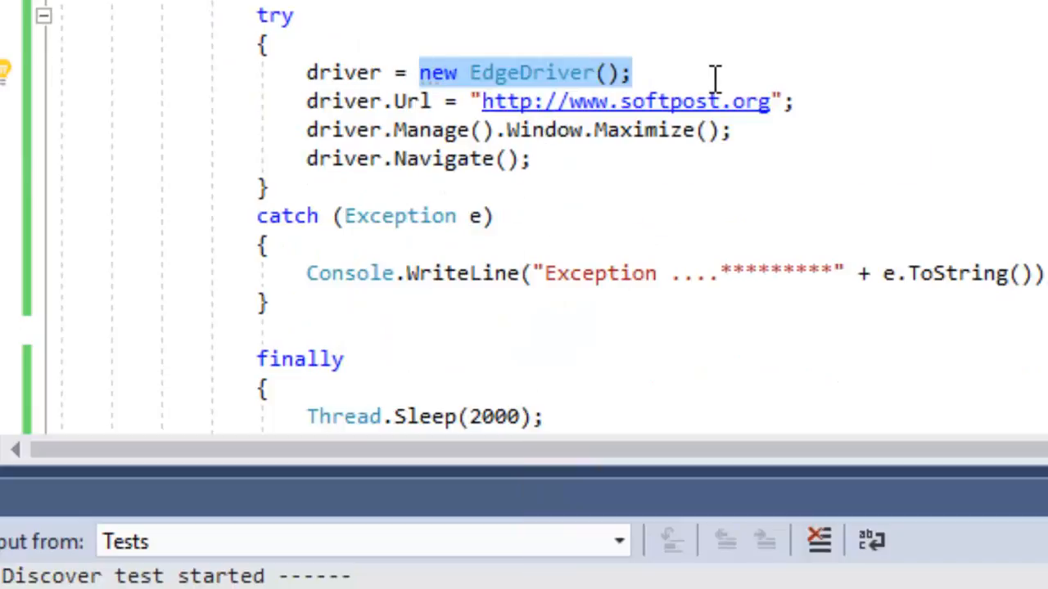
mouse_move(455, 188)
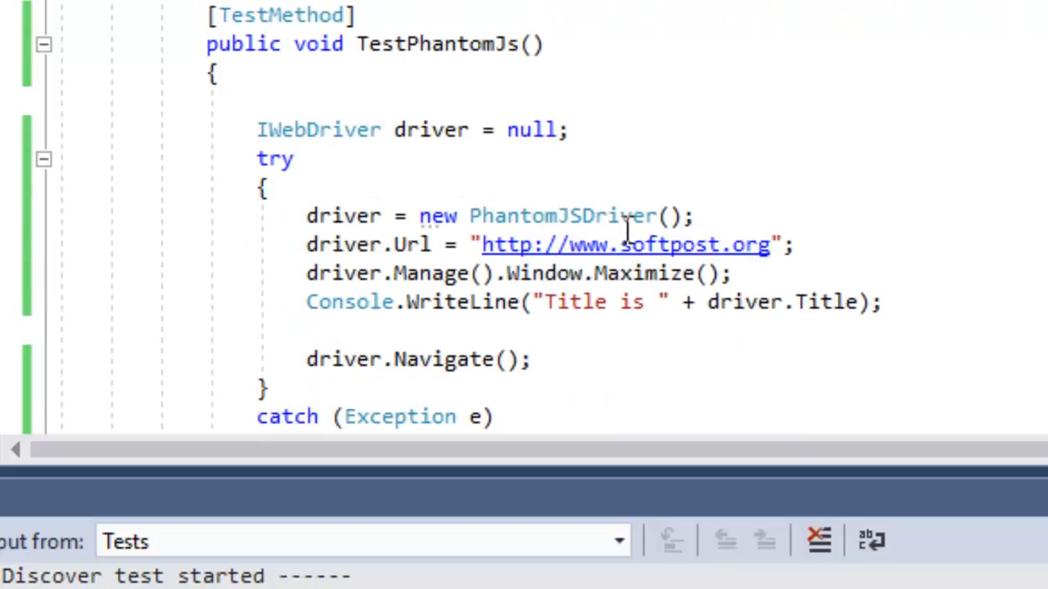
scroll("down", 3)
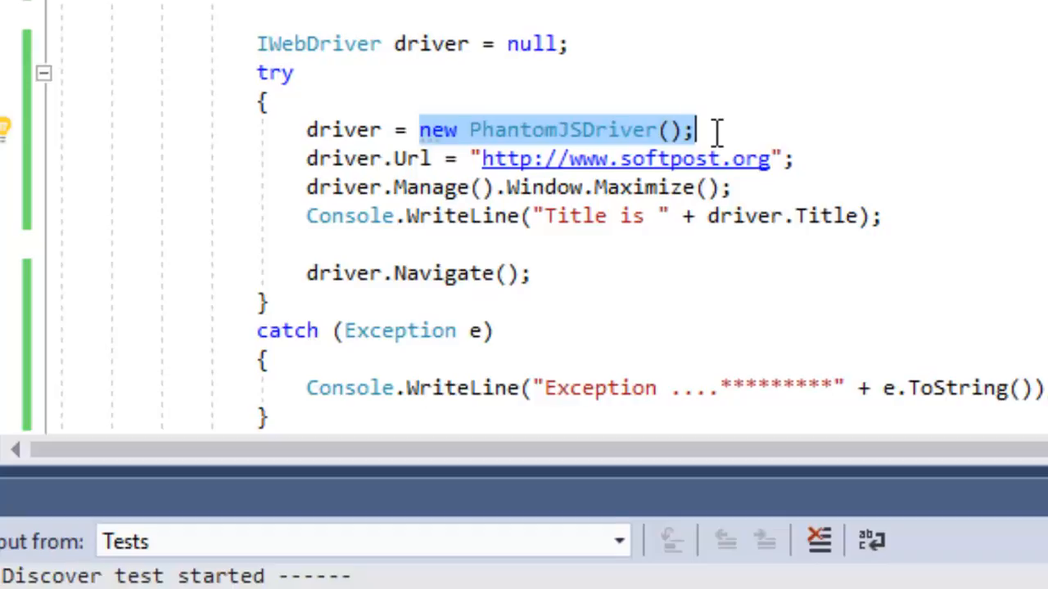
scroll("down", 3)
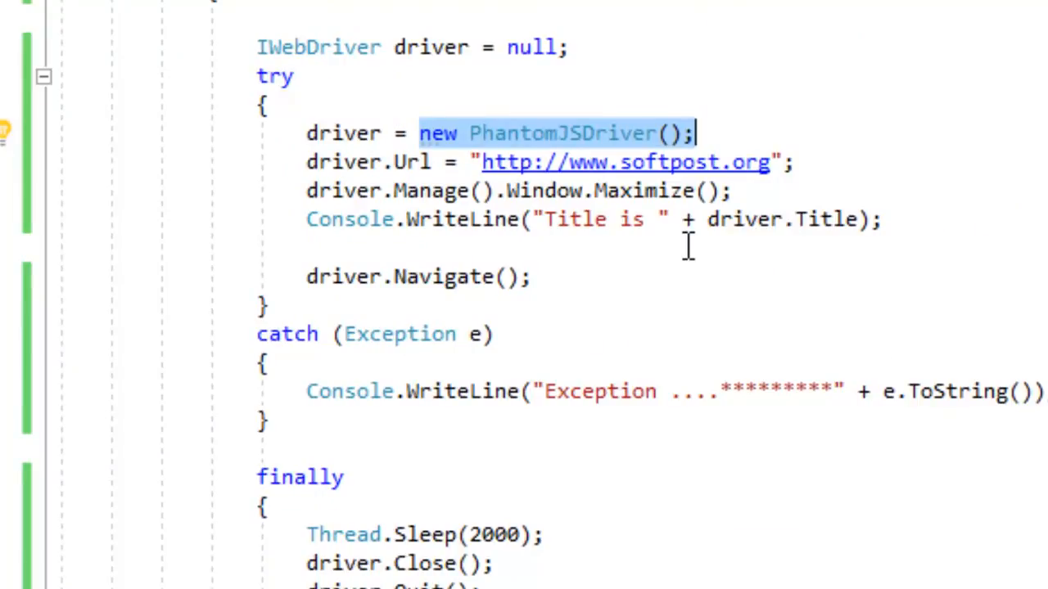
scroll("down", 3)
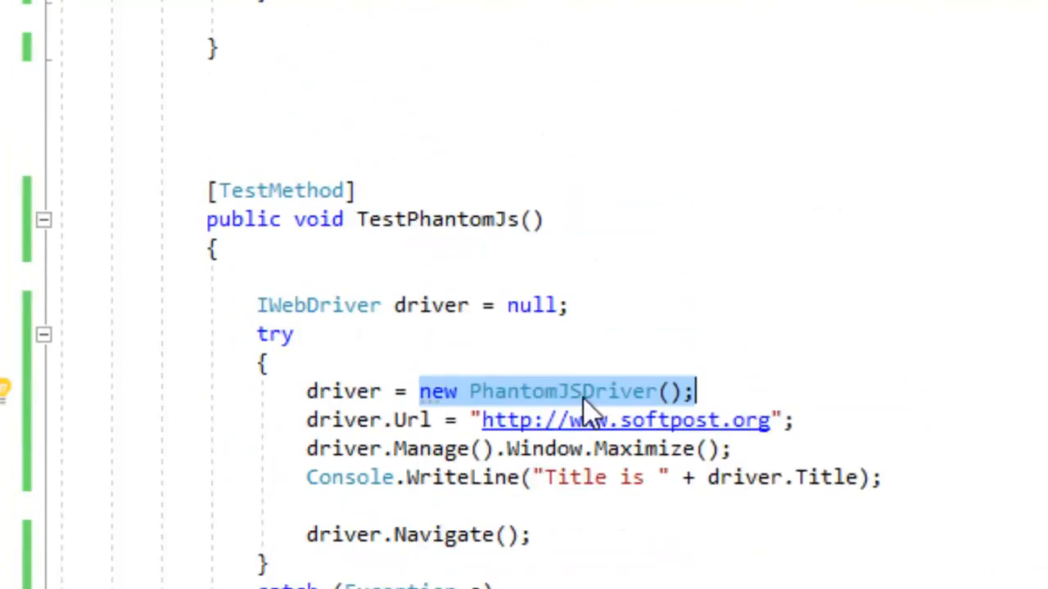
left_click(461, 478)
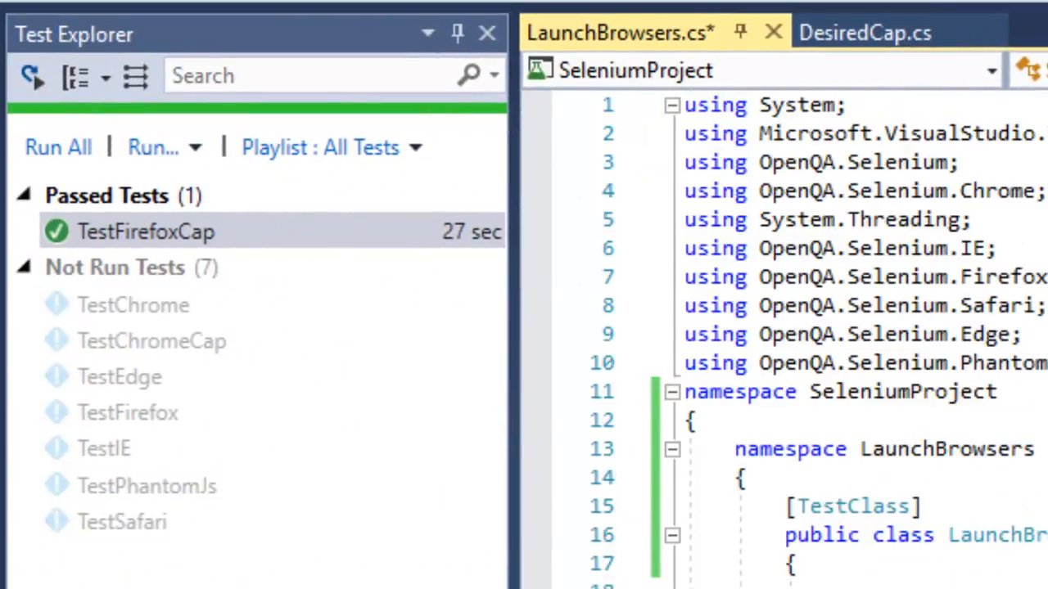
- Run only the TestChrome test from Test Explorer
right_click(118, 305)
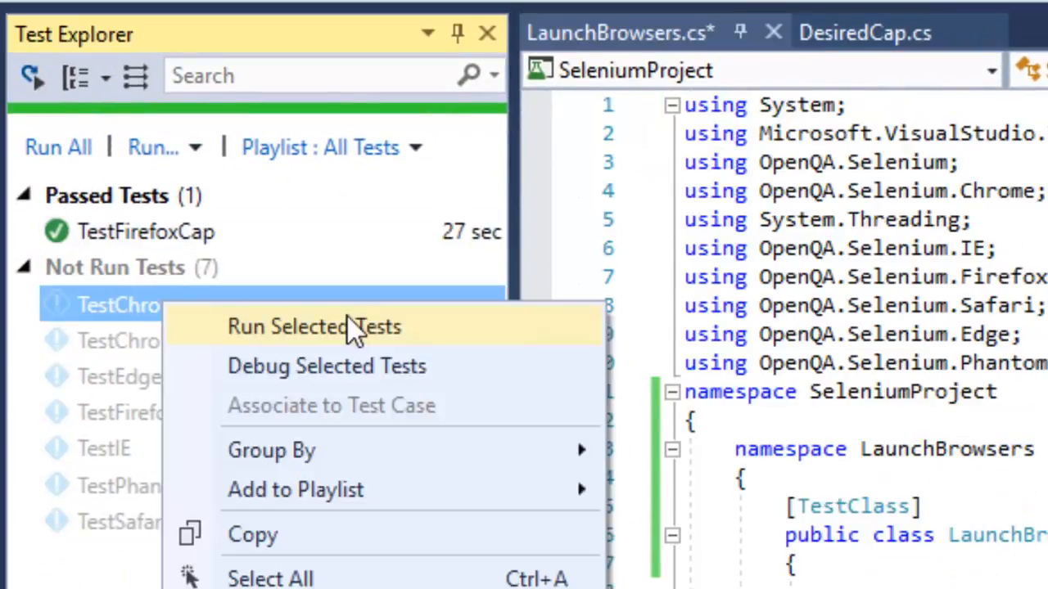
left_click(314, 327)
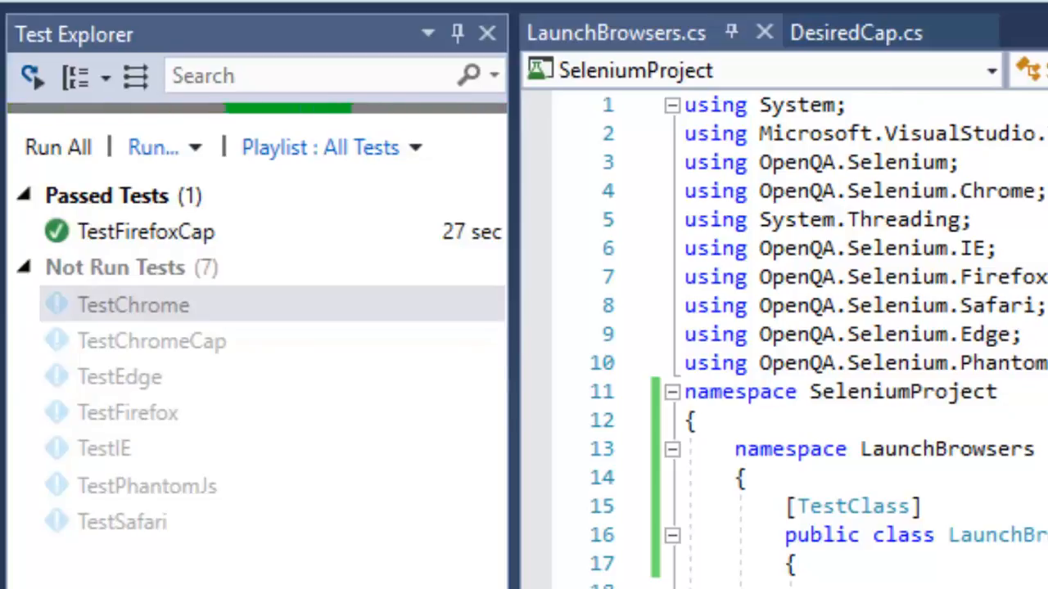
mouse_move(196, 422)
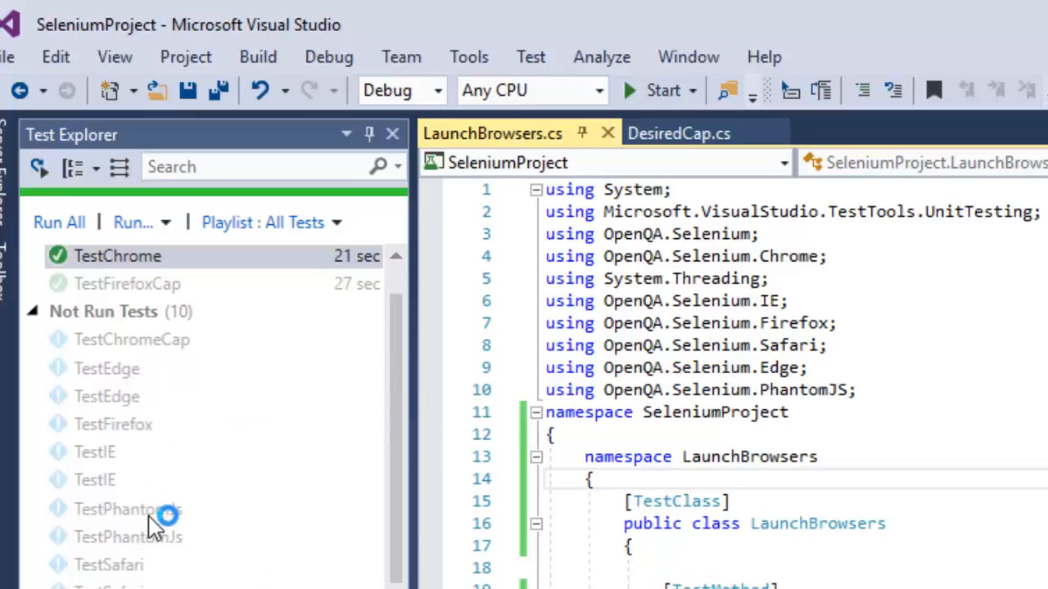
- Run only the TestPhantomJs test and select its passed result
left_click(128, 507)
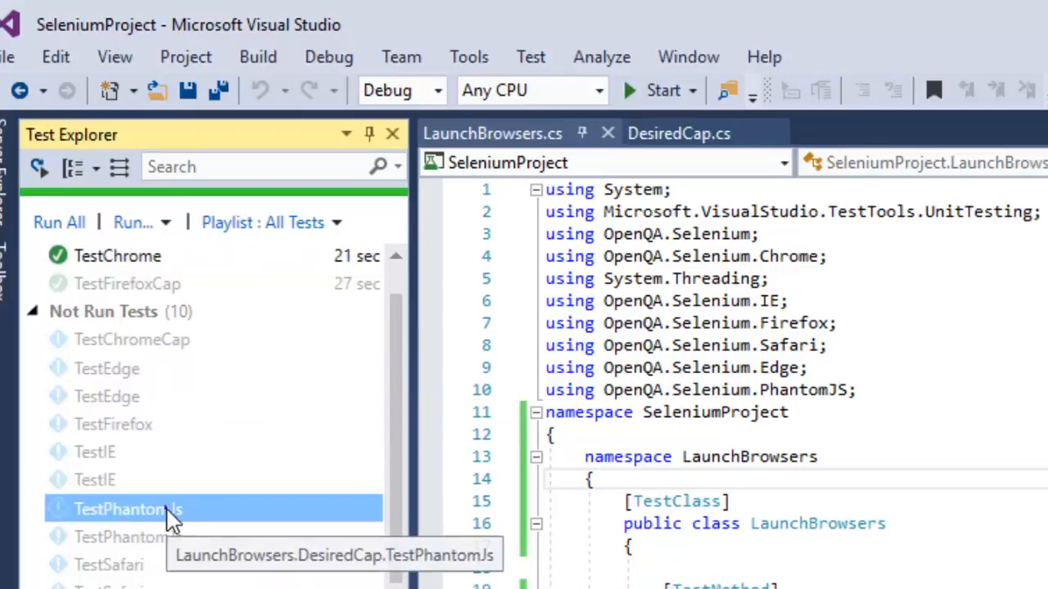
right_click(127, 508)
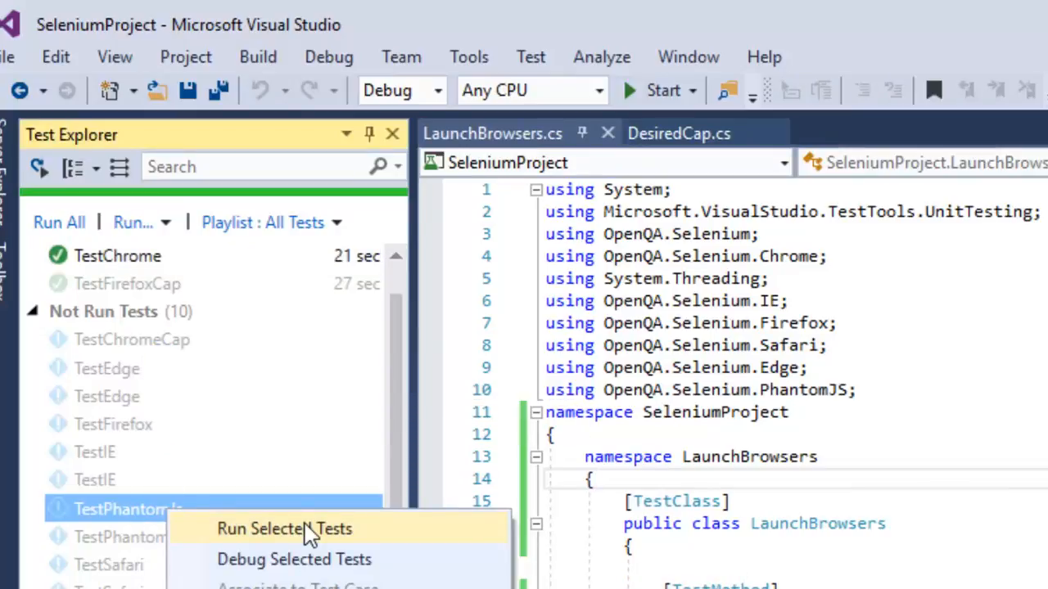
left_click(285, 528)
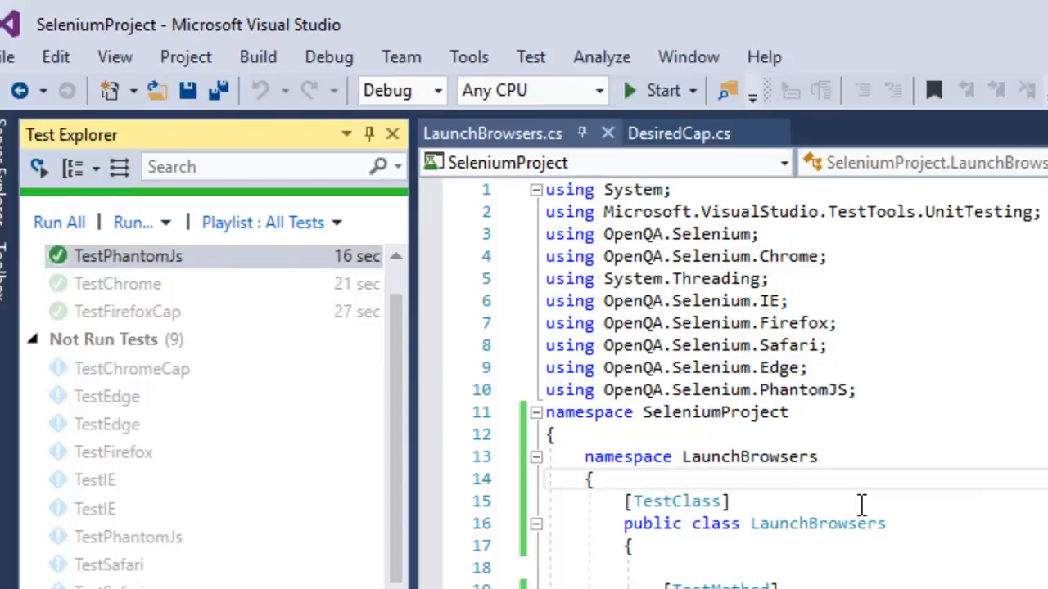
left_click(128, 255)
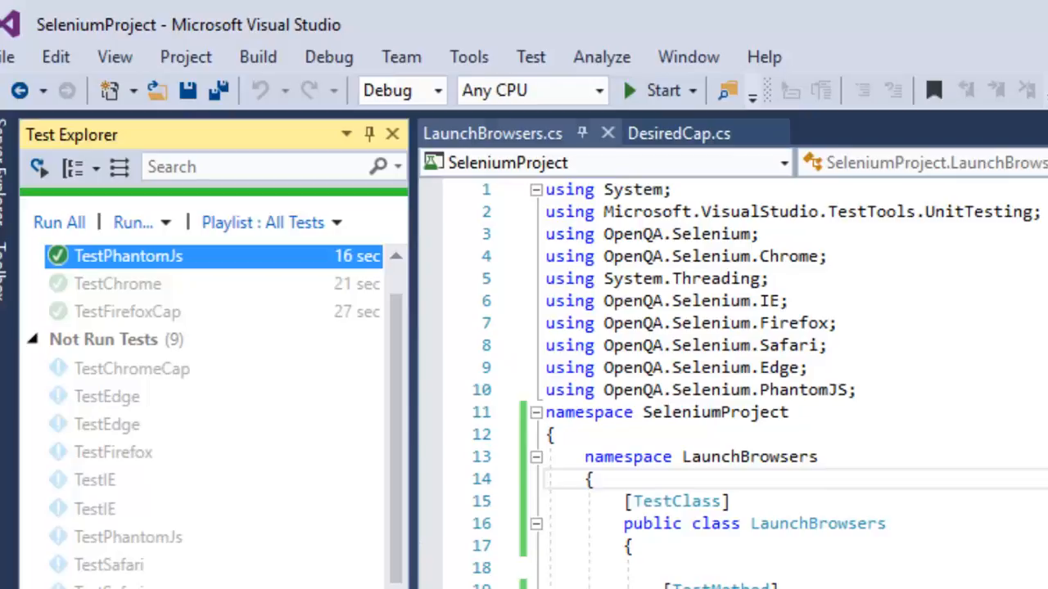
- Review the TestPhantomJs output, then start the TestFirefox test
left_click(127, 255)
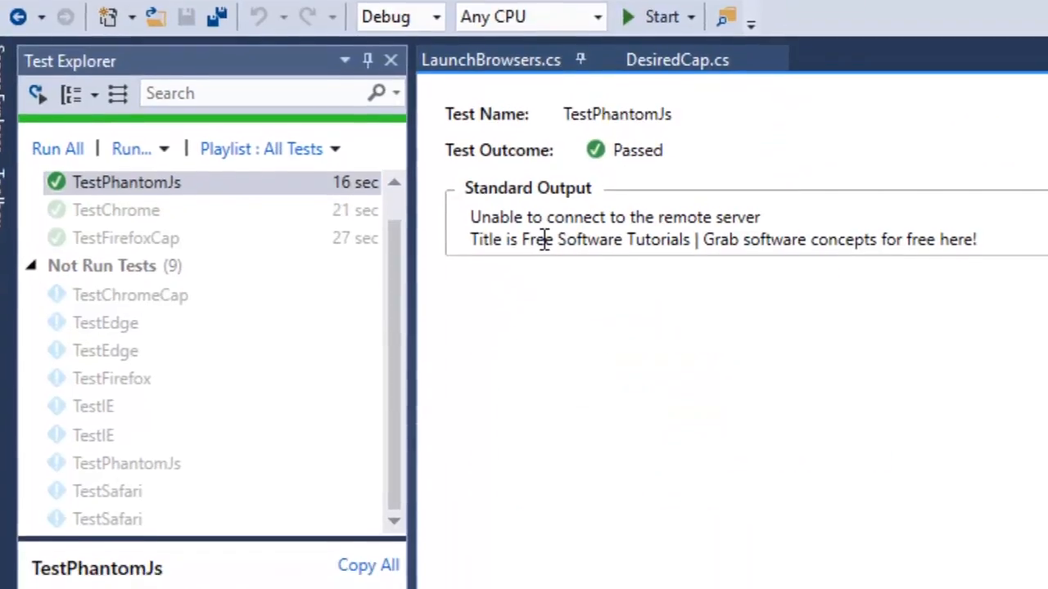
scroll("down", 3)
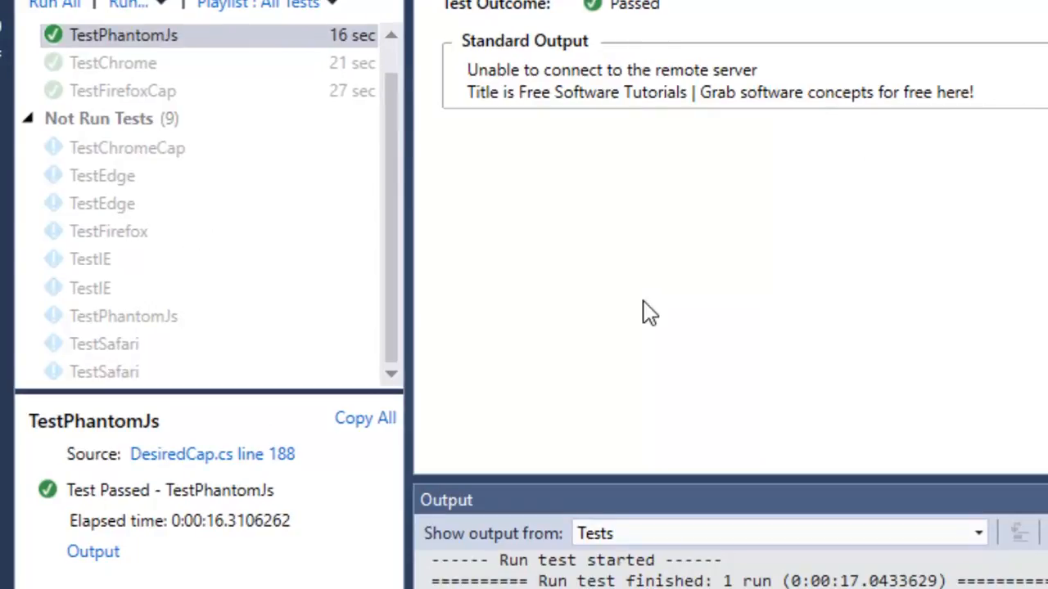
mouse_move(108, 231)
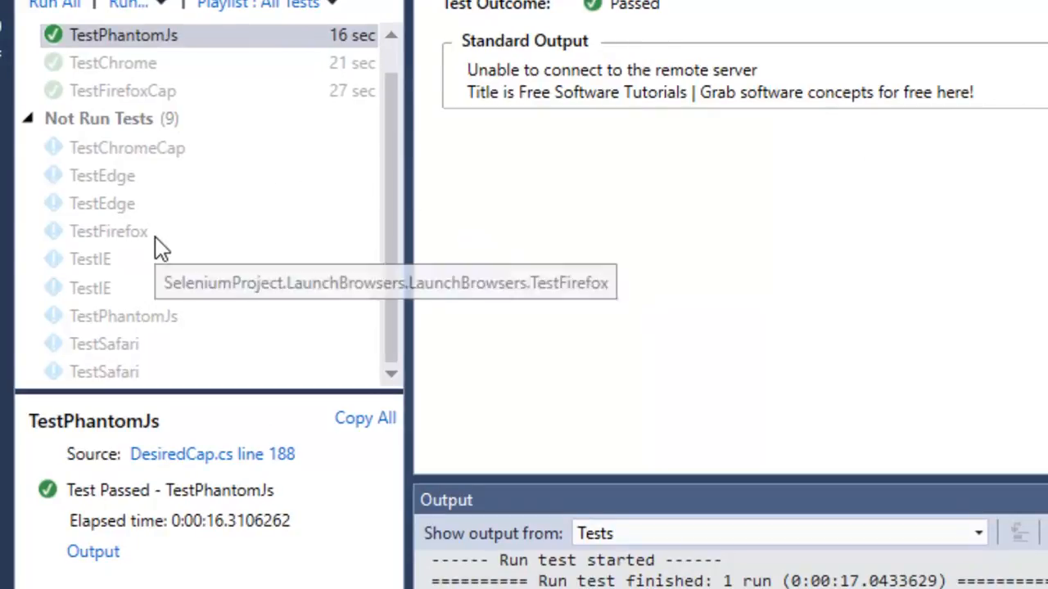
left_click(108, 231)
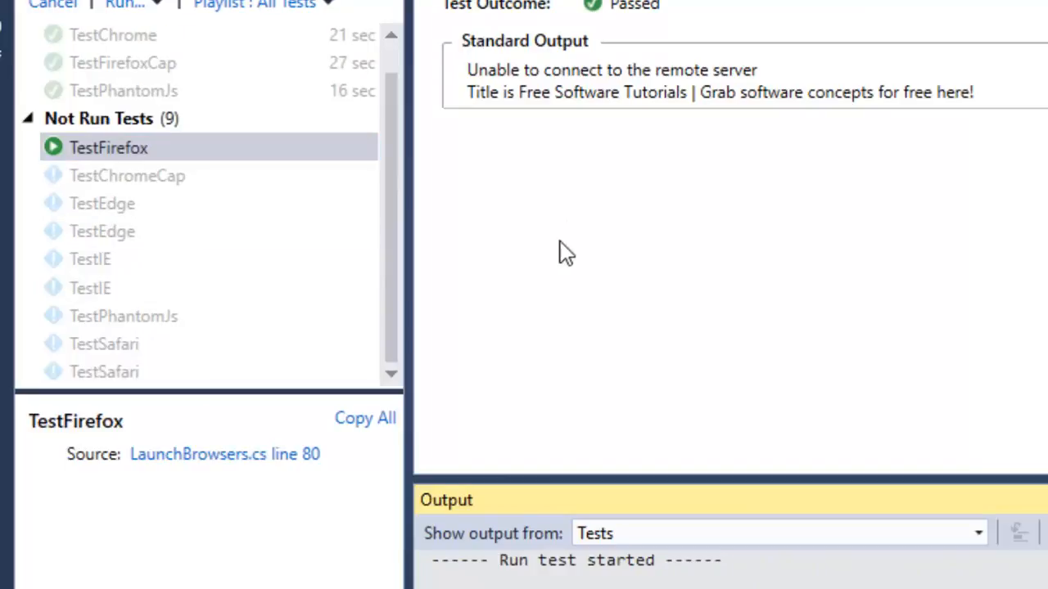
mouse_move(118, 270)
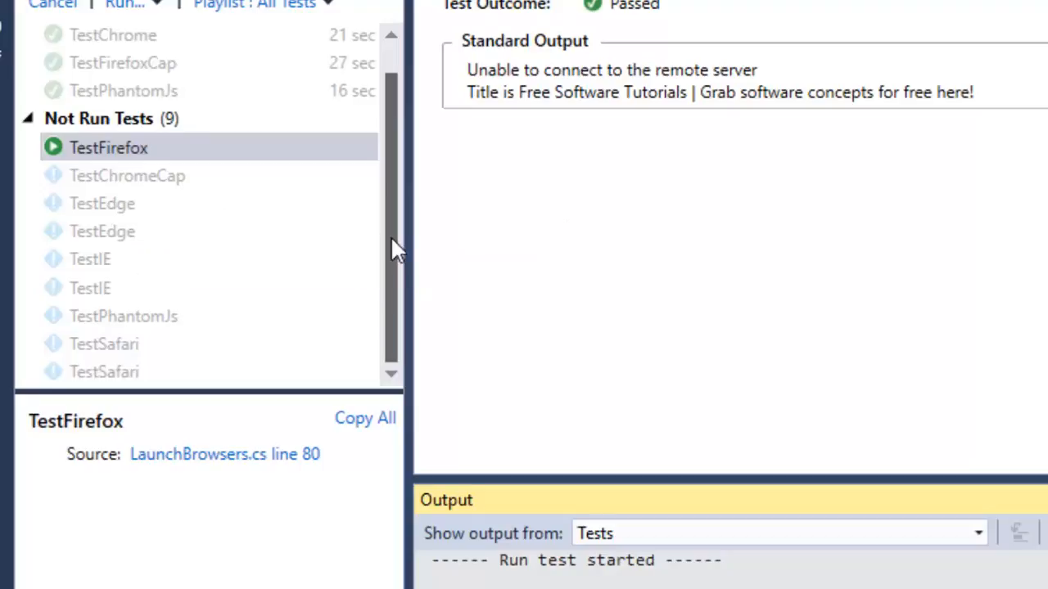
mouse_move(90, 258)
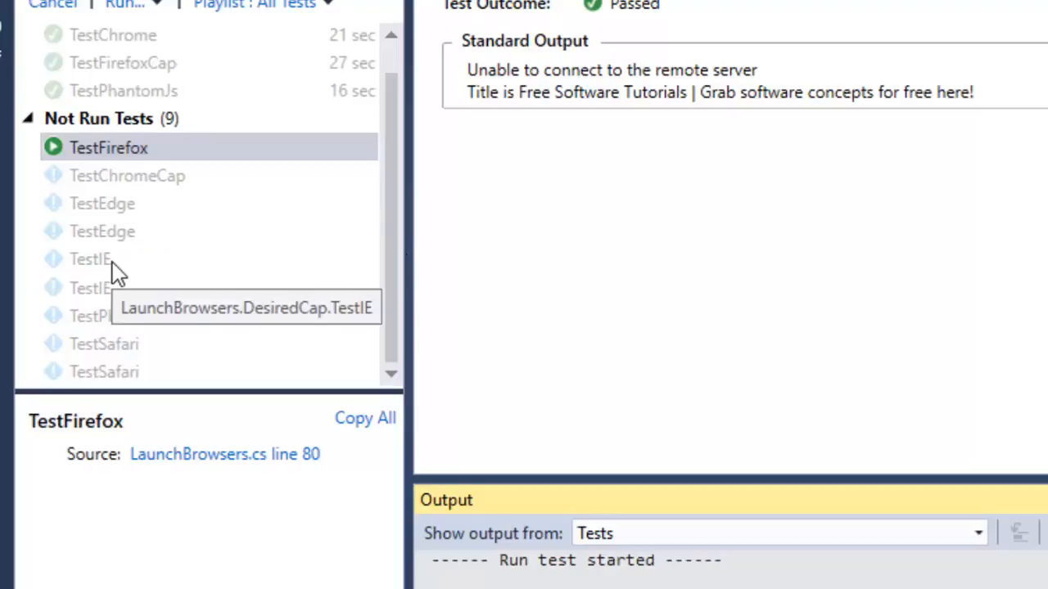
mouse_move(187, 265)
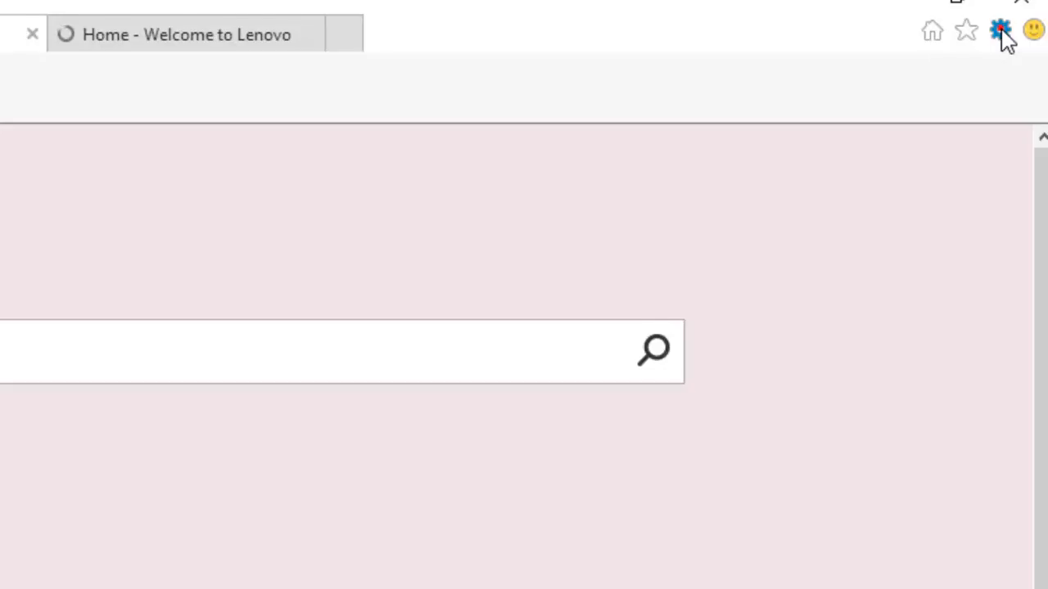
- Confirm Protected Mode is enabled for Internet and Local intranet in IE's Security settings, then close IE
left_click(999, 31)
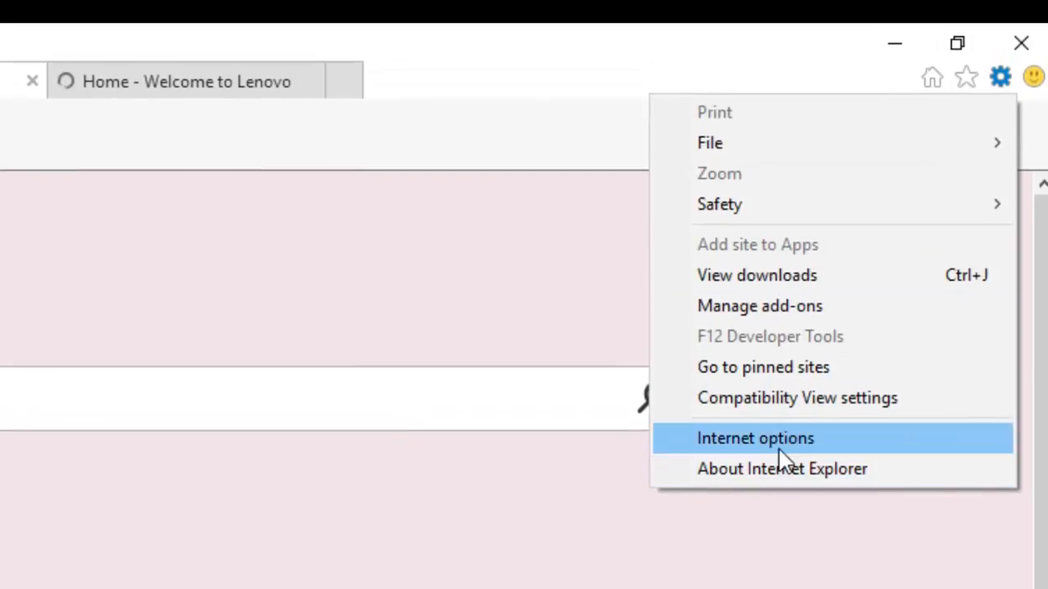
left_click(755, 439)
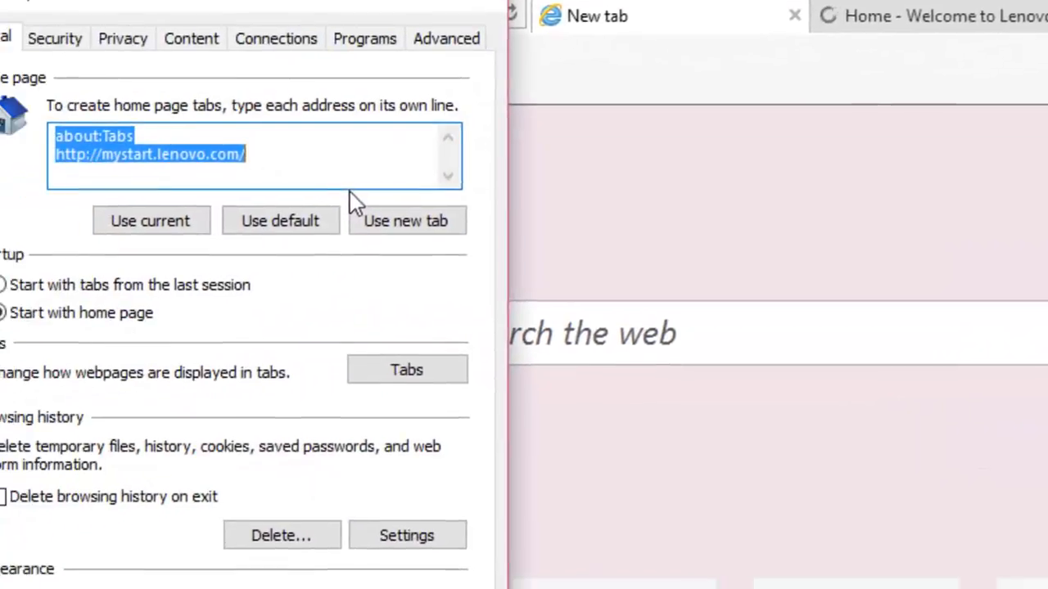
left_click(54, 38)
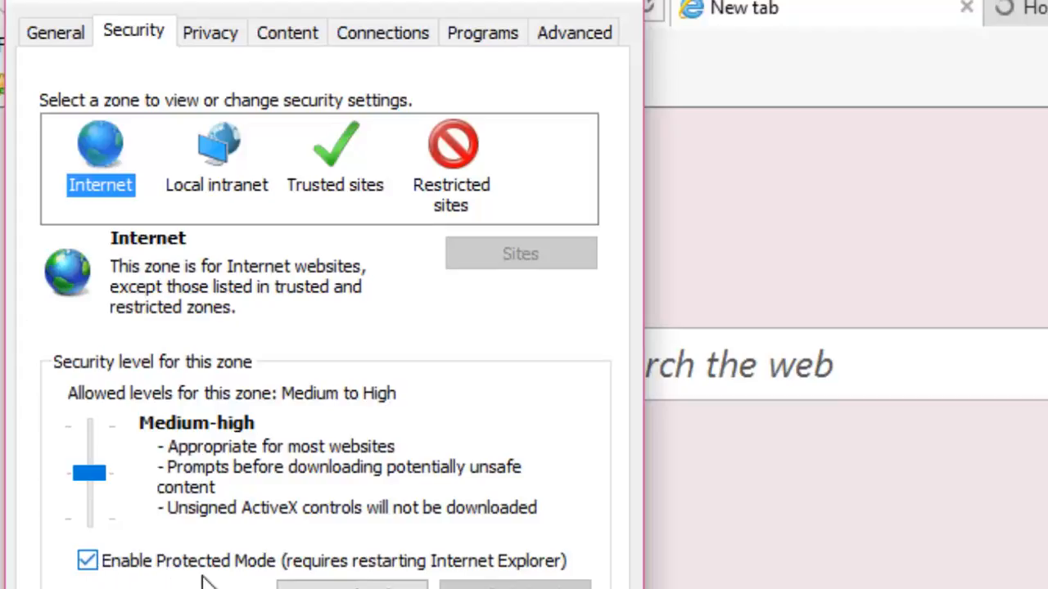
left_click(216, 156)
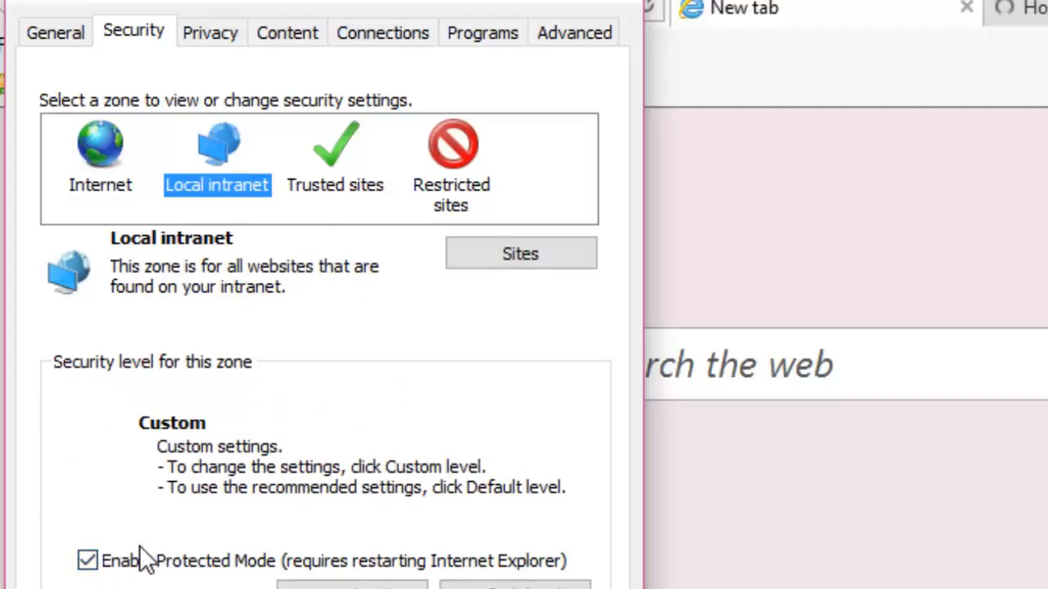
left_click(451, 156)
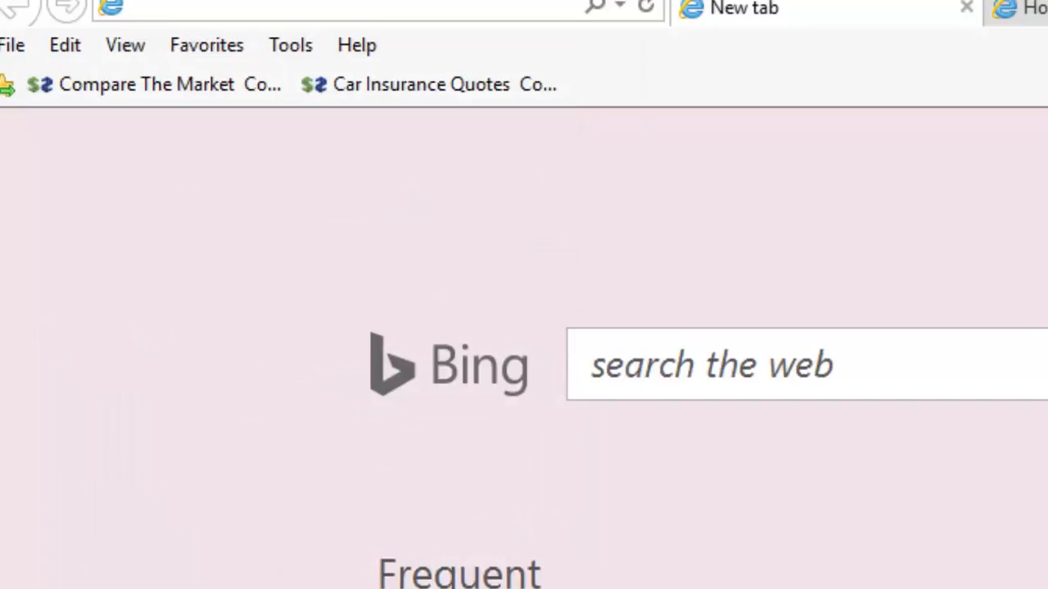
left_click(966, 6)
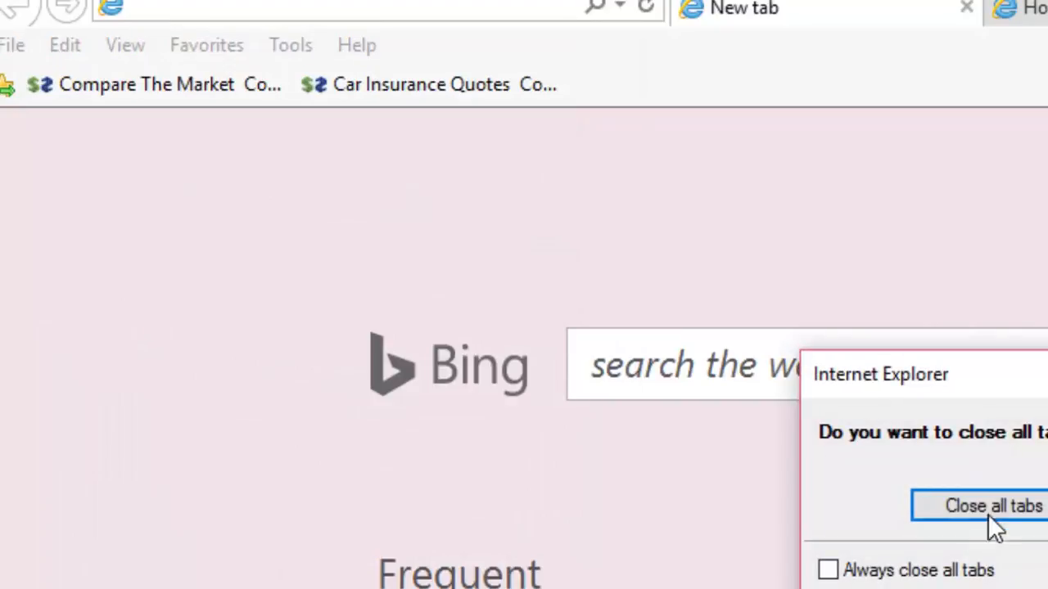
- Close all IE tabs, run TestEdge and TestIE, and return to LaunchBrowsers.cs
left_click(992, 506)
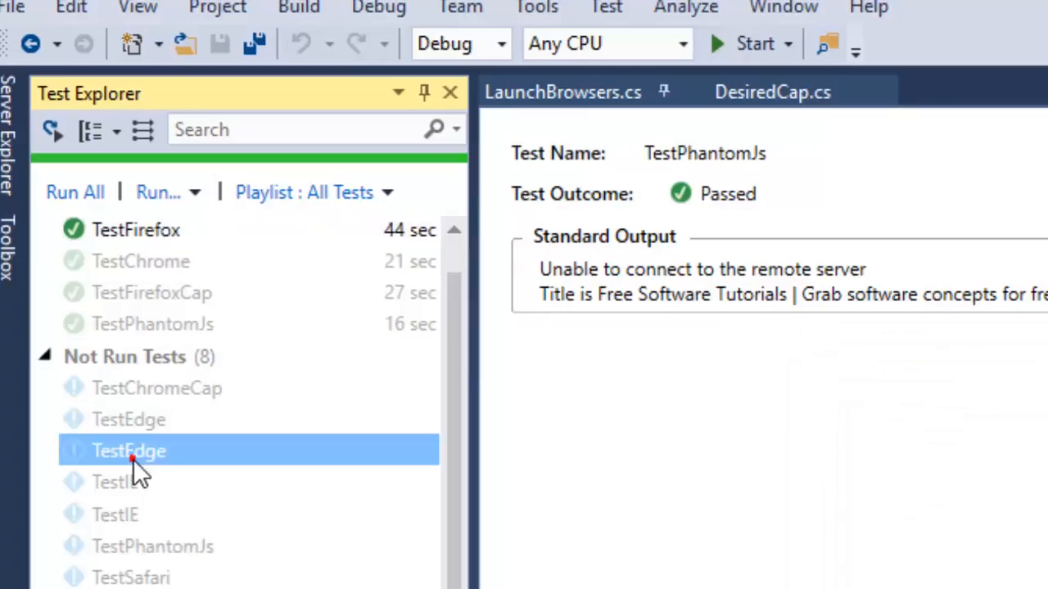
left_click(114, 481)
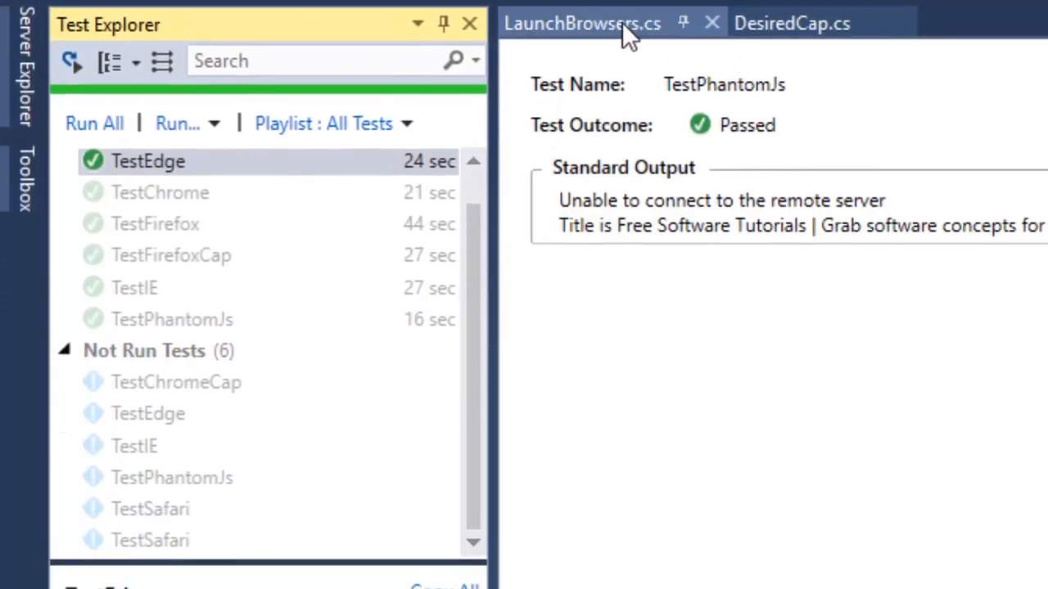
left_click(583, 23)
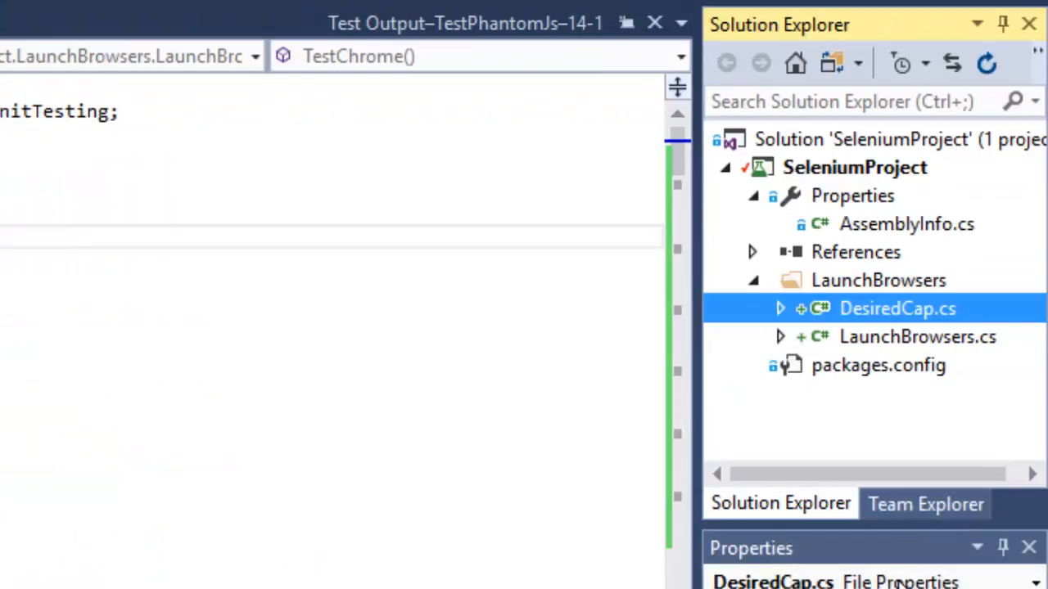
mouse_move(778, 295)
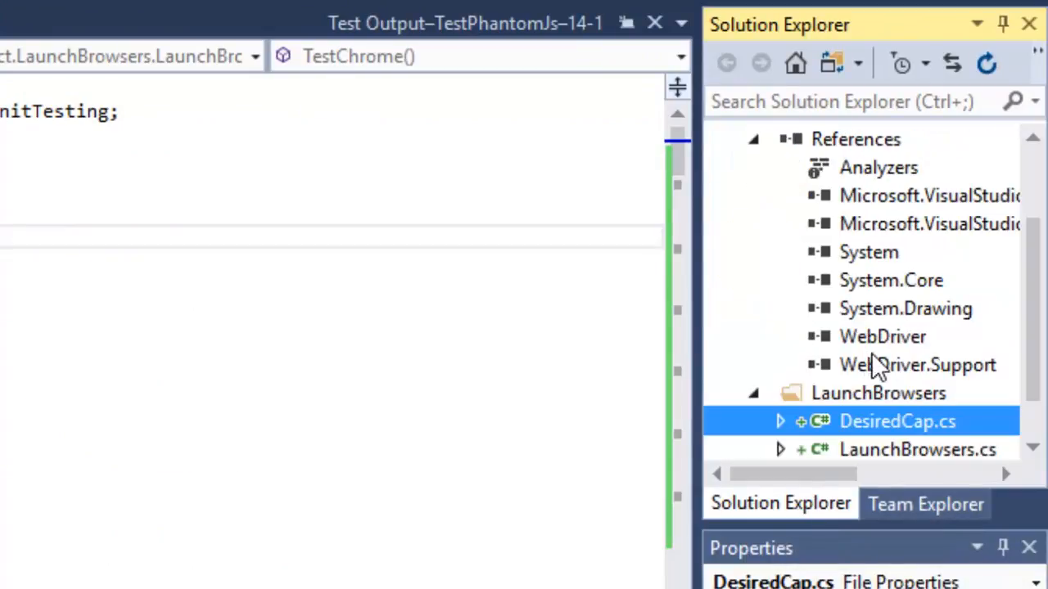
- Inspect the WebDriver reference's properties and bring up the project's package actions
left_click(882, 335)
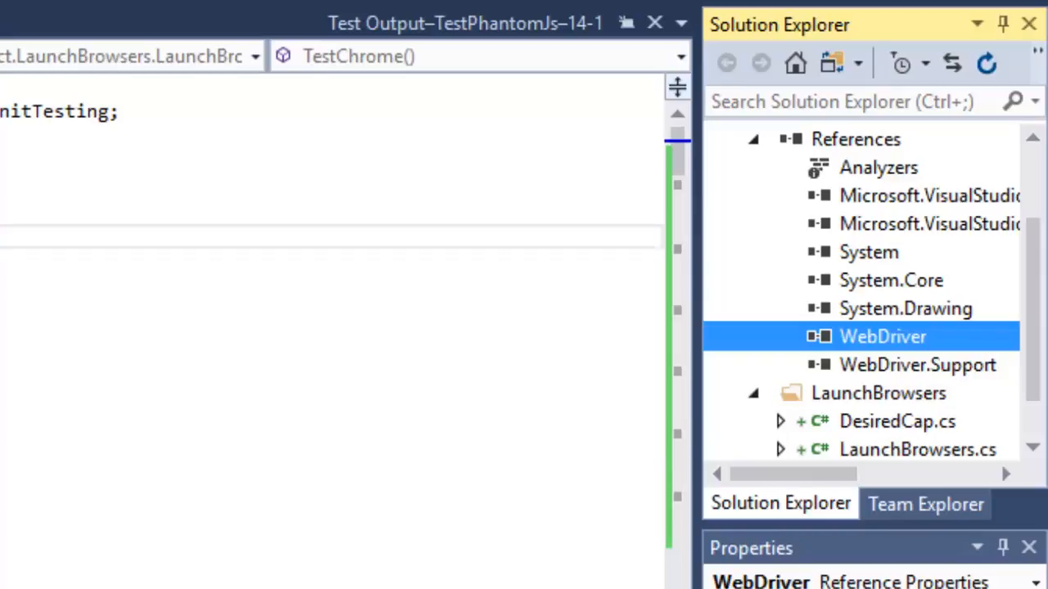
mouse_move(962, 548)
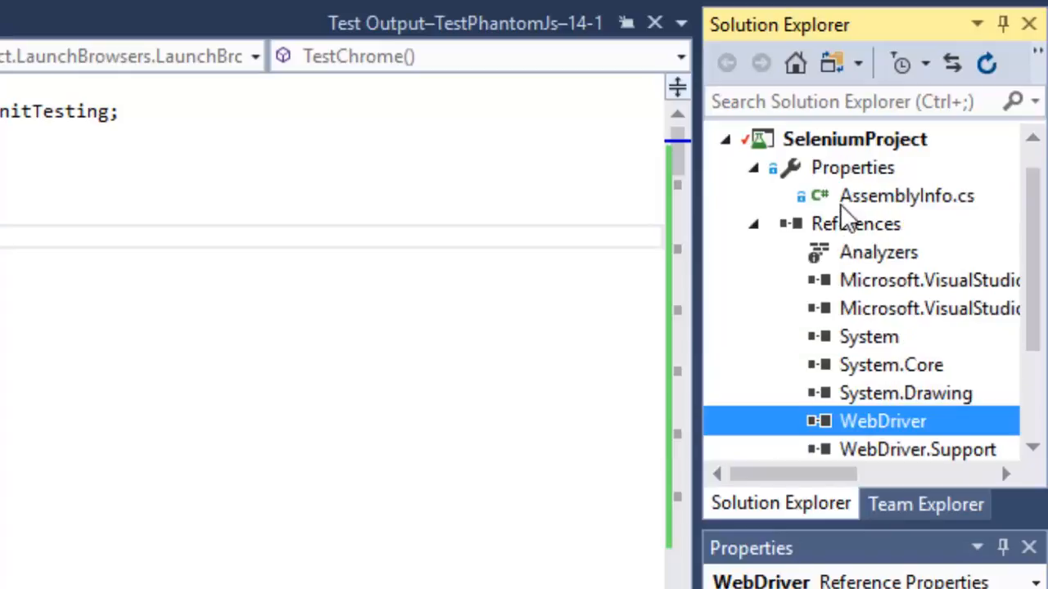
right_click(855, 223)
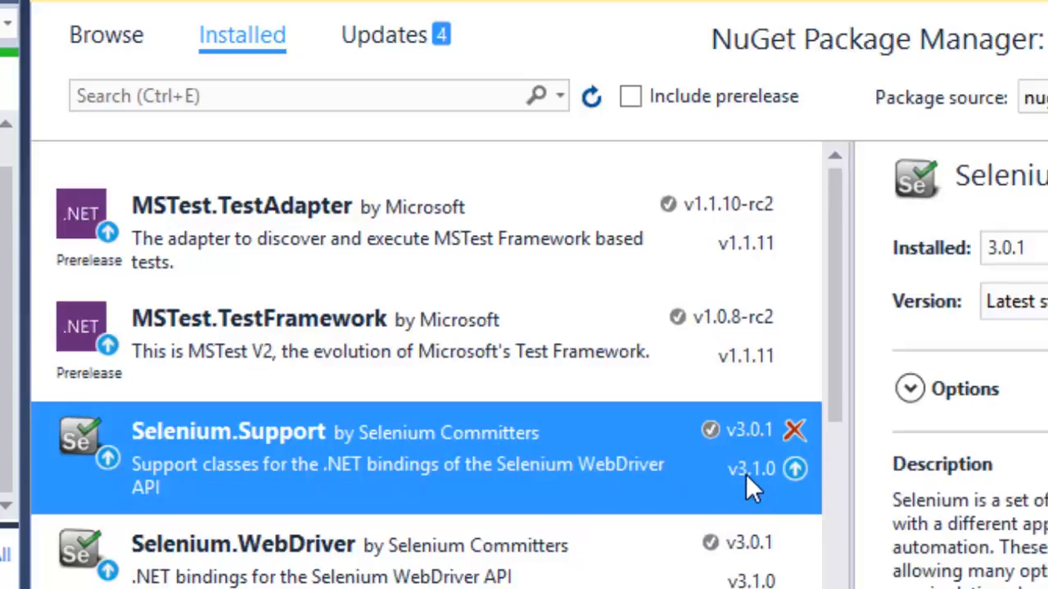
mouse_move(749, 449)
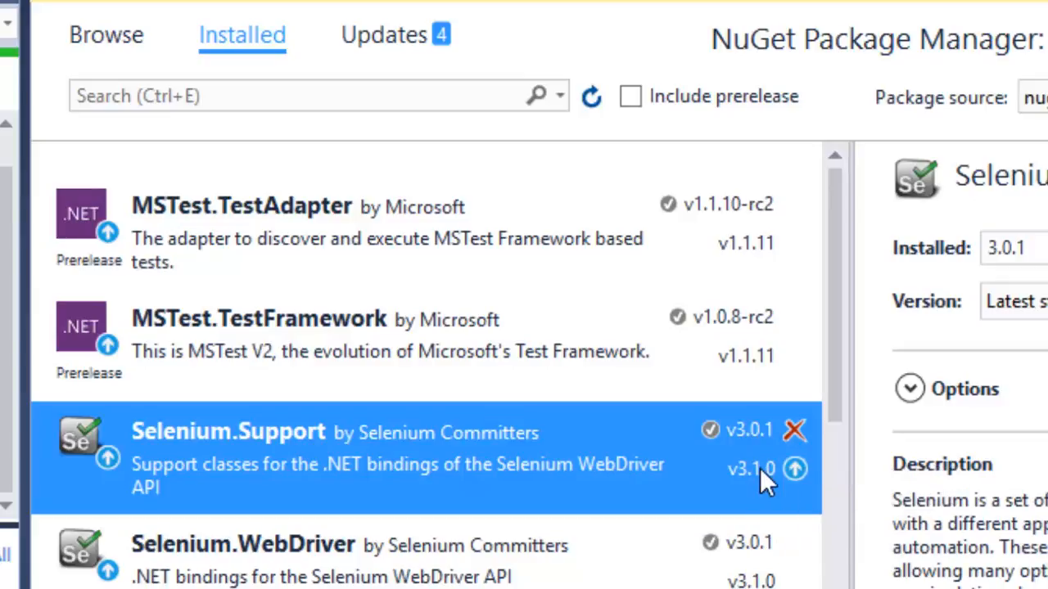
mouse_move(766, 483)
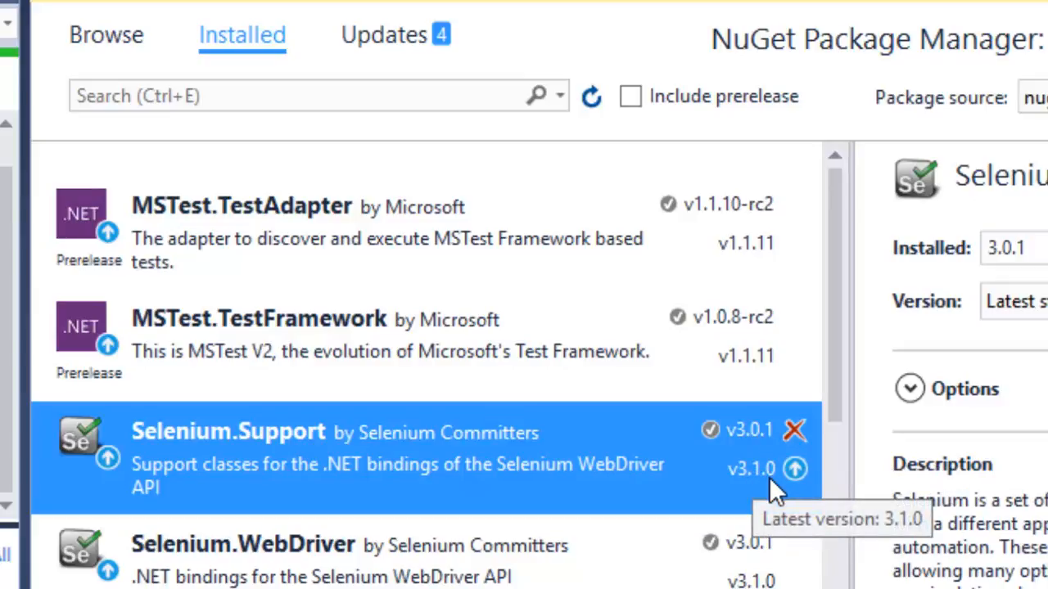
mouse_move(745, 442)
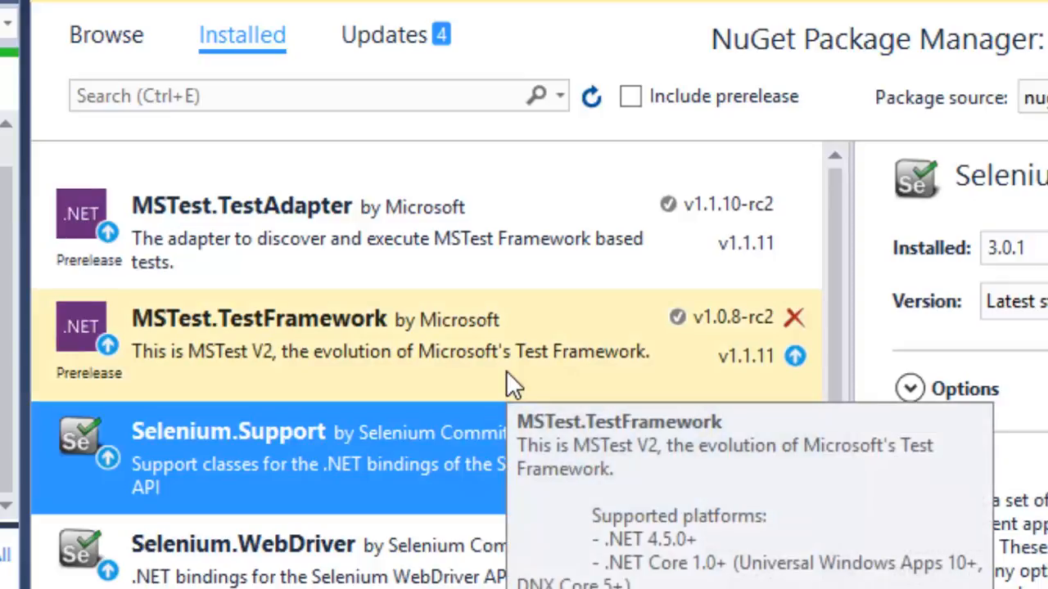
mouse_move(663, 392)
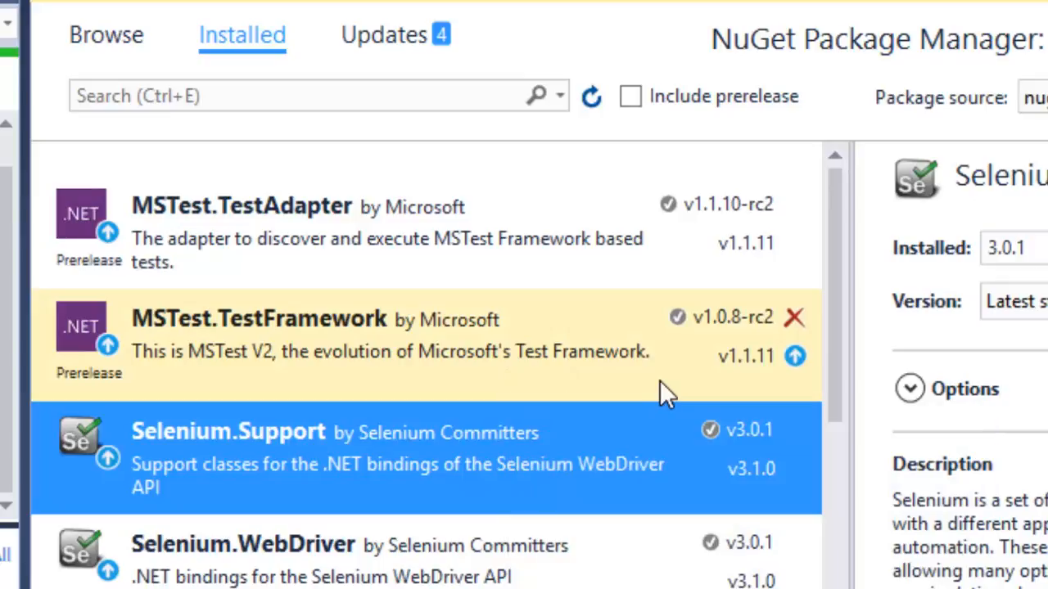